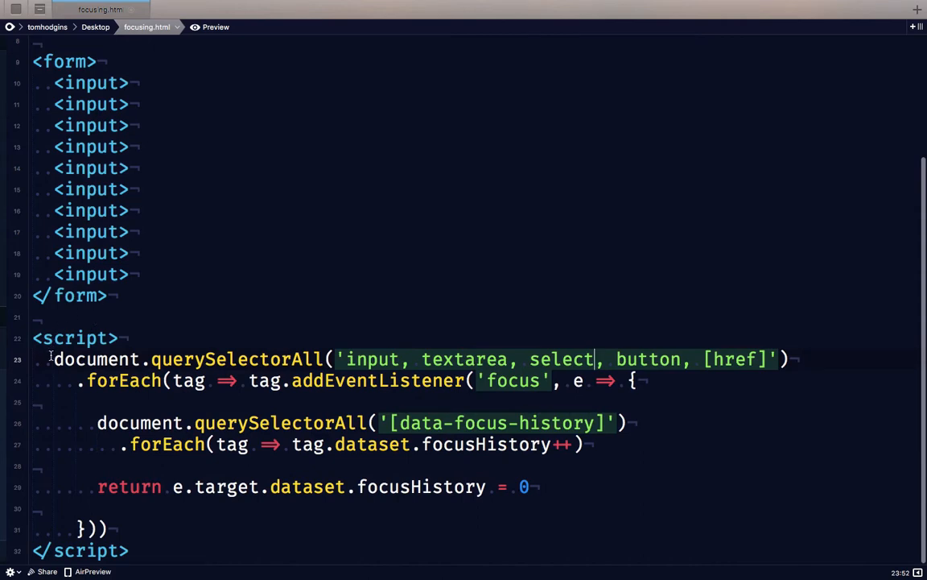
Make the focus handler increment each input's focusHistory count by + 1.
left_click_drag(53, 359, 106, 528)
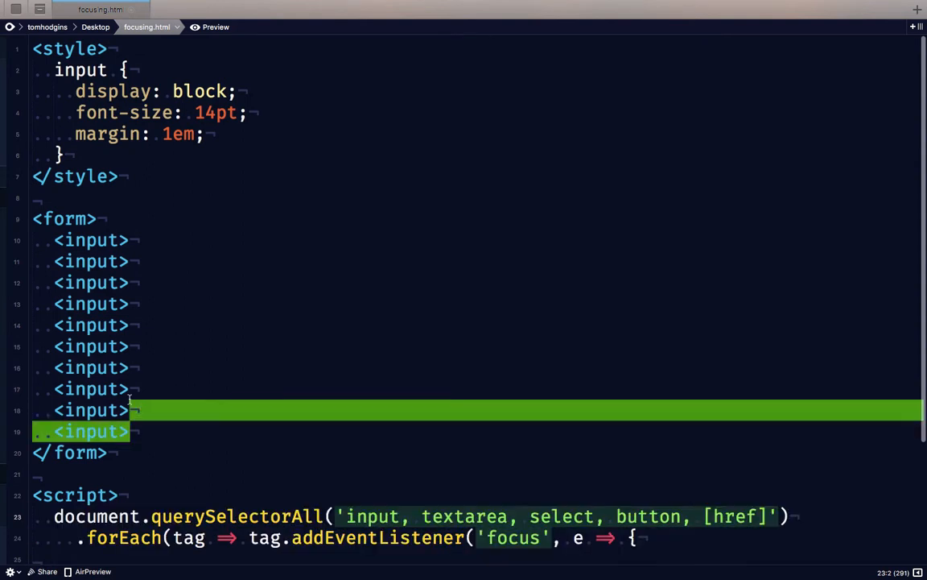
left_click_drag(129, 410, 32, 240)
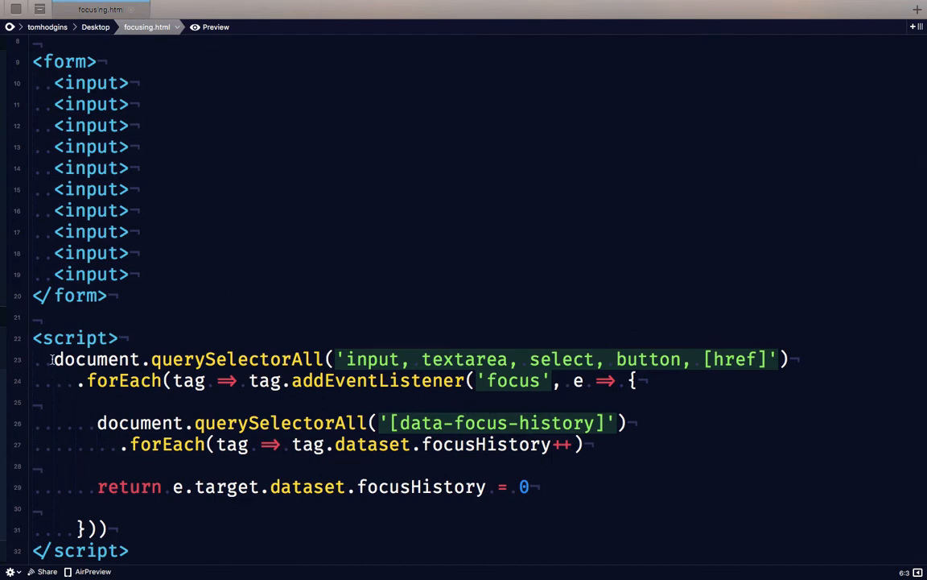
left_click_drag(54, 359, 241, 359)
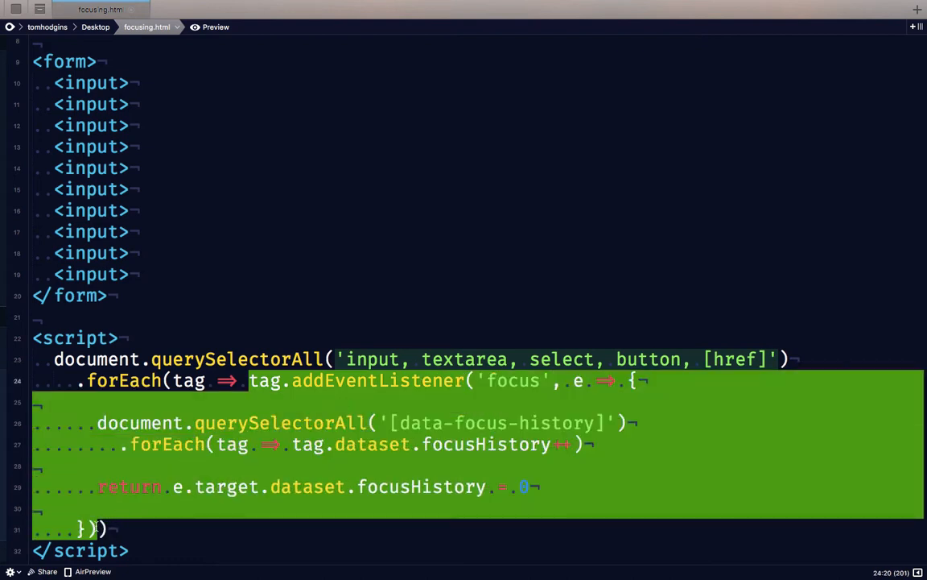
mouse_move(513, 386)
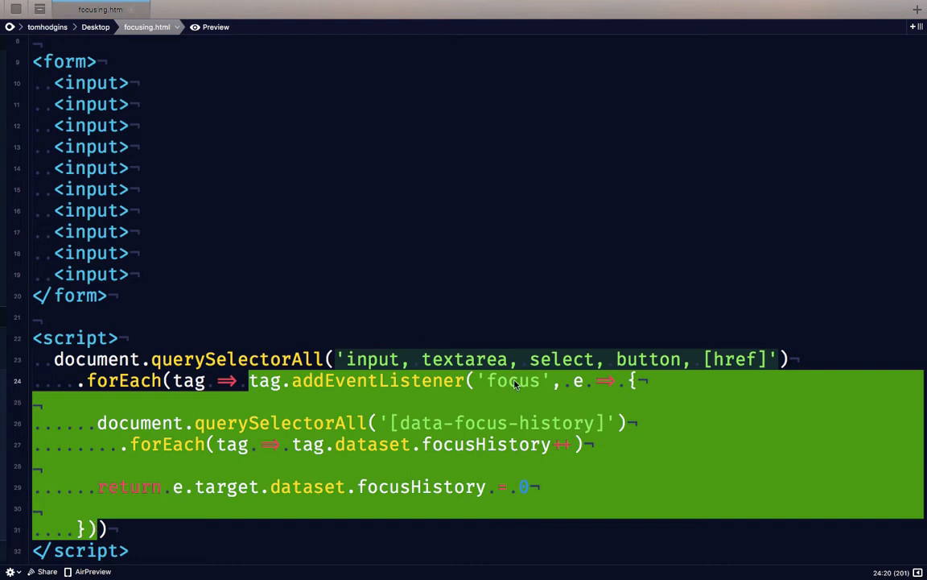
double_click(512, 380)
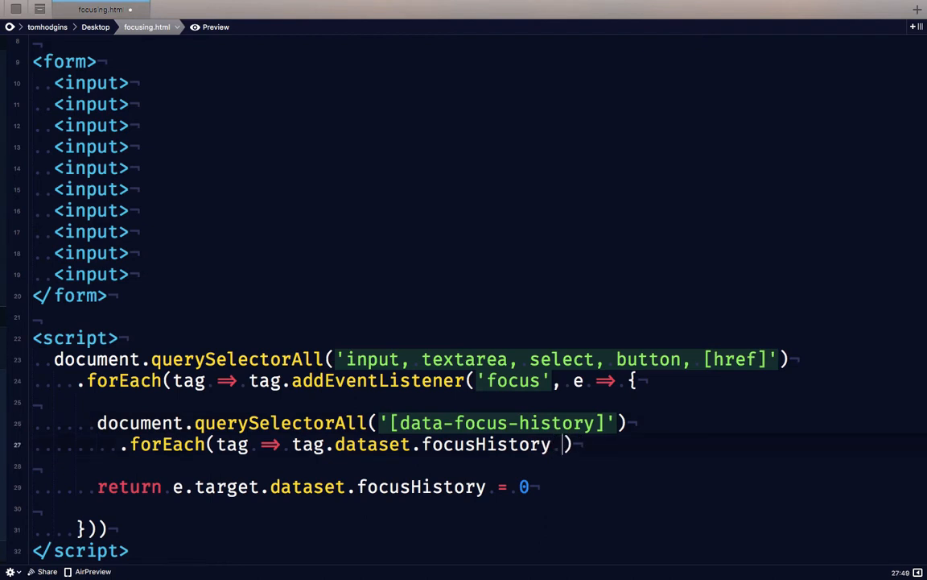
type("+ 1")
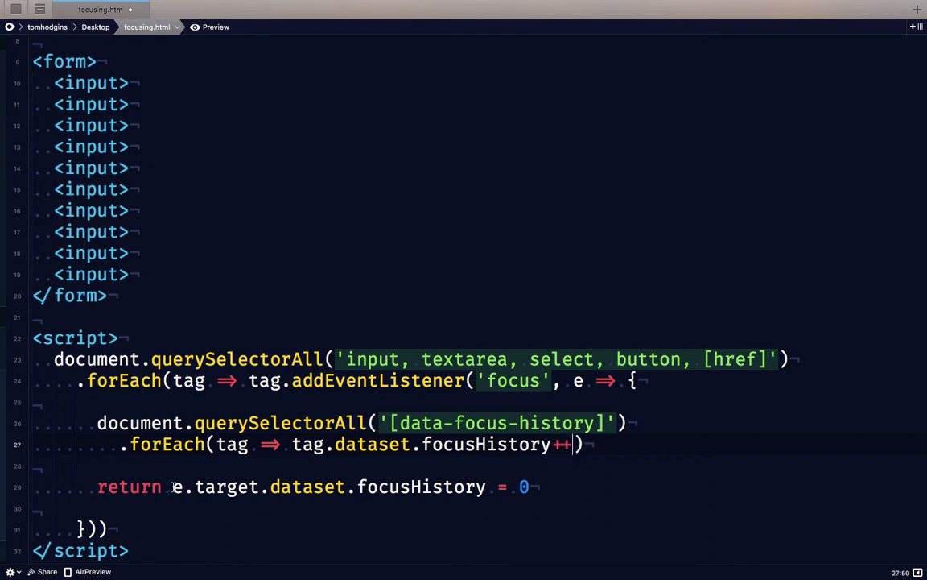
double_click(212, 487)
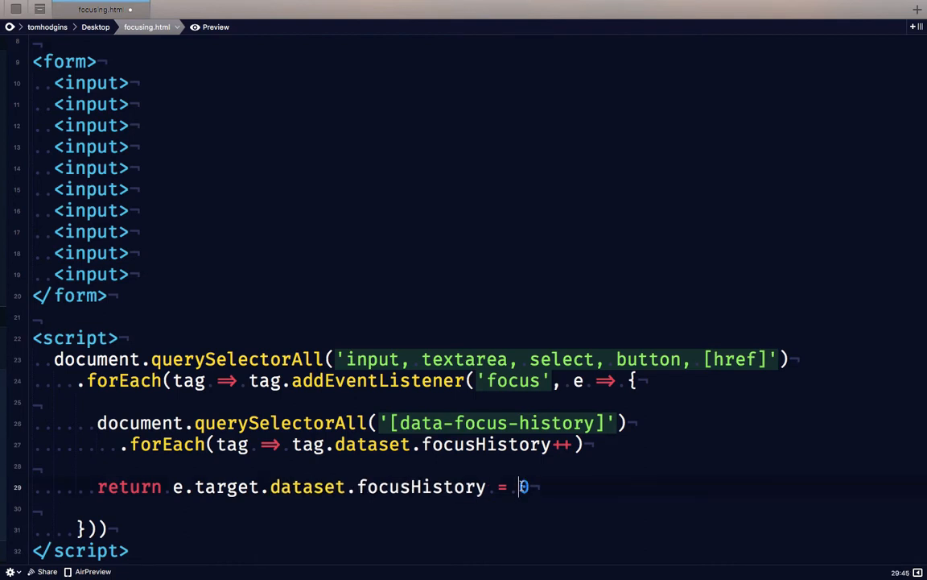
Preview the page, focus the first field and inspect its data-focus-history attribute, then return to the source.
left_click(213, 26)
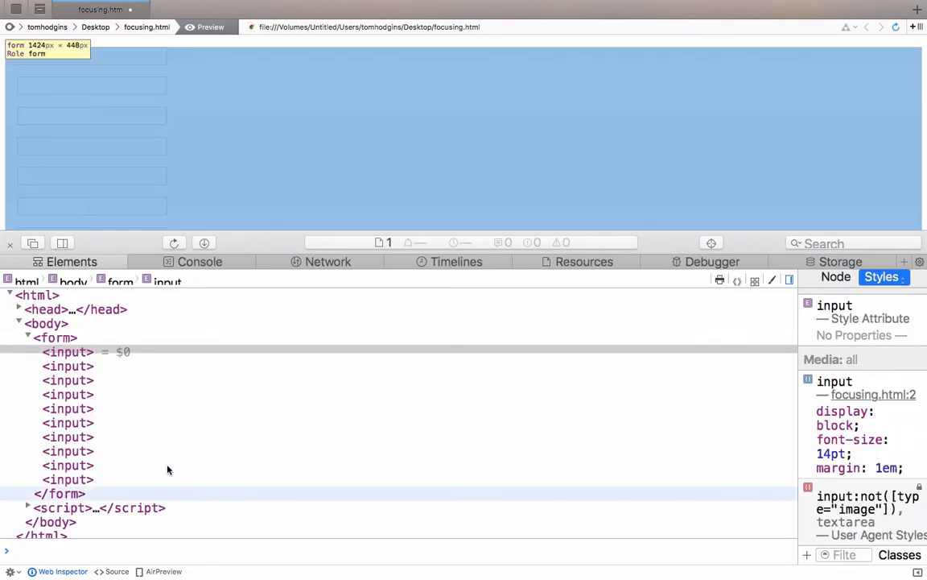
left_click(90, 55)
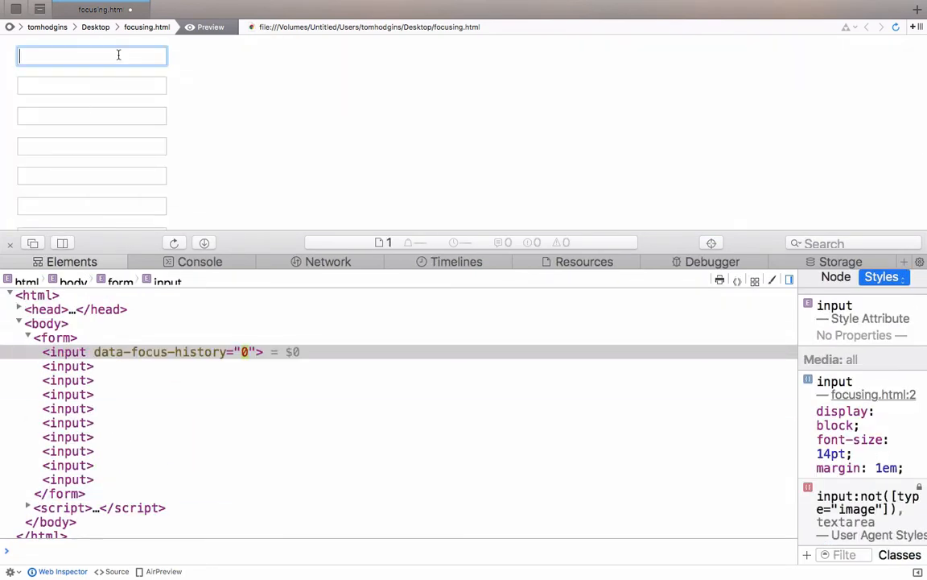
mouse_move(223, 358)
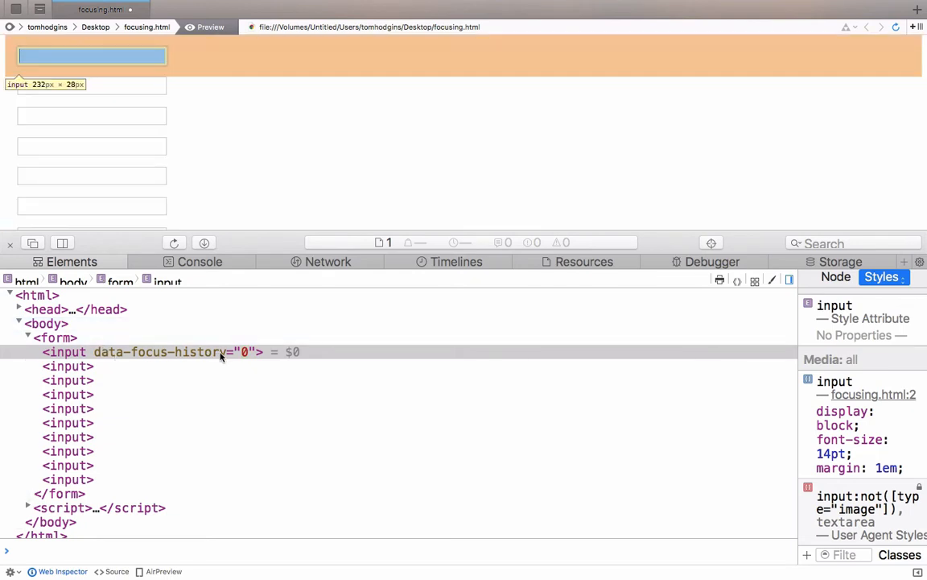
left_click(91, 86)
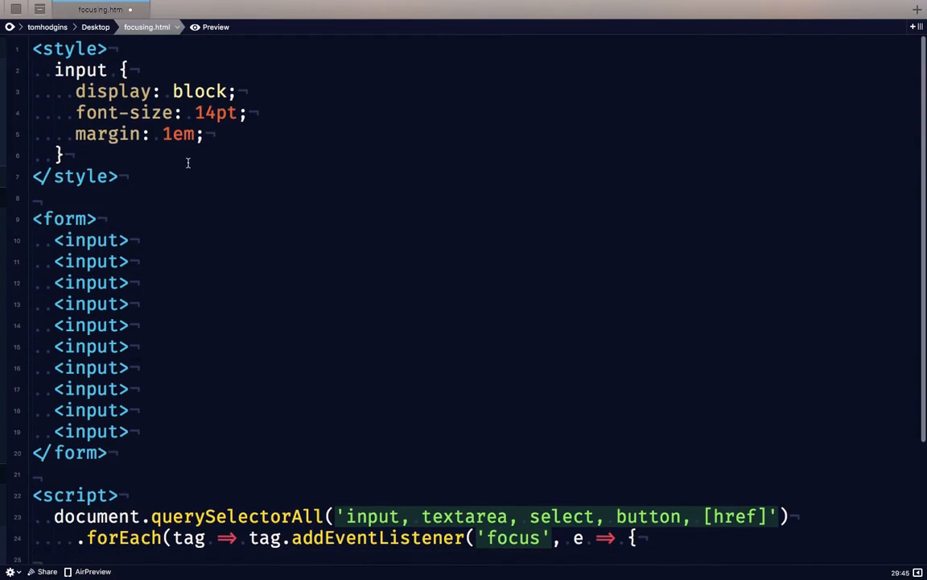
left_click(213, 26)
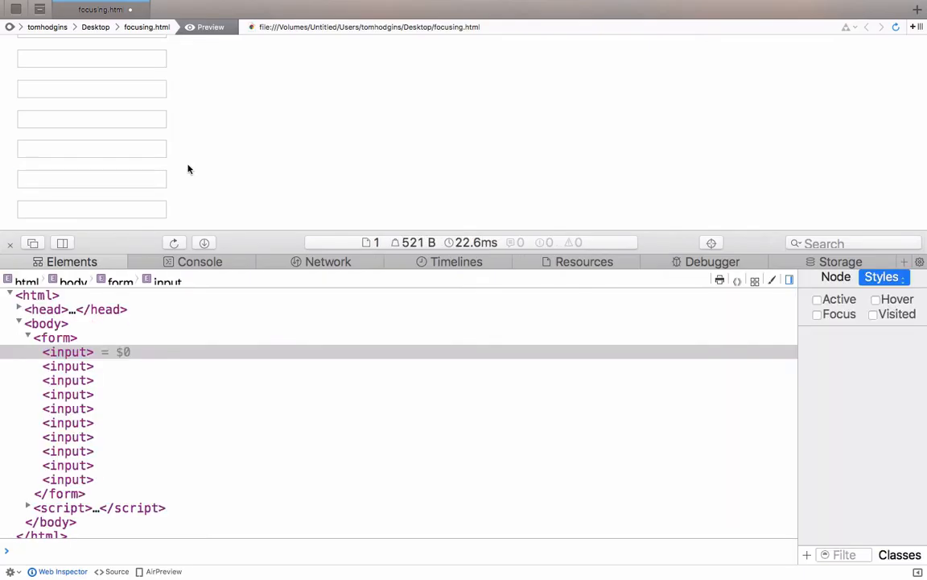
left_click(92, 56)
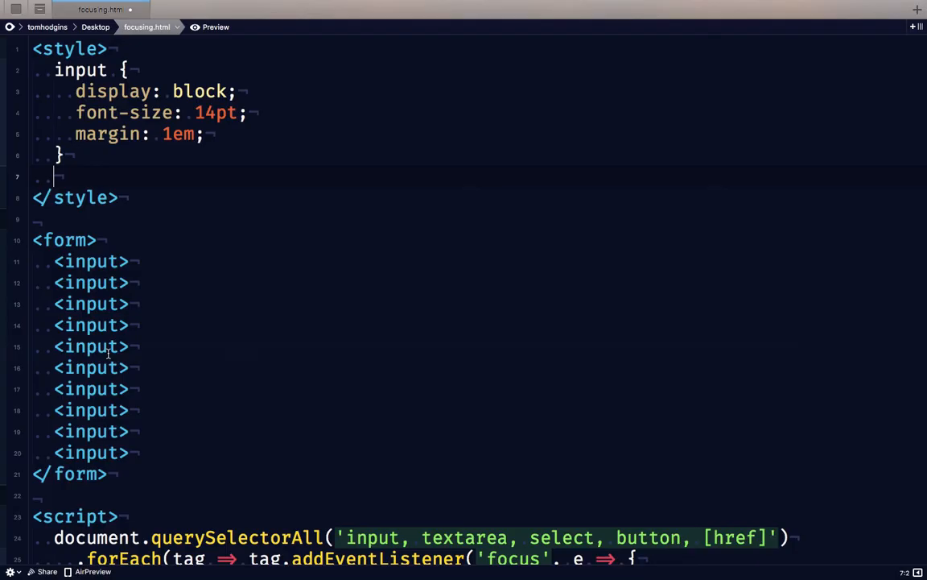
Add [data-focus-history="0"] { background: red; } plus rules for 1–6 coloured orange through indigo, and preview.
type("[data-focus-history=\"0\"]")
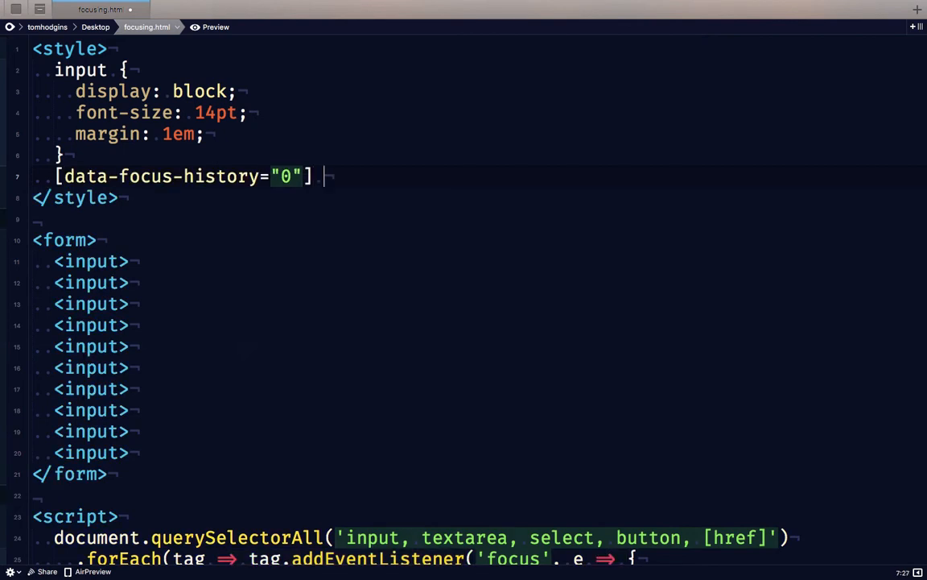
type("{ backgroun")
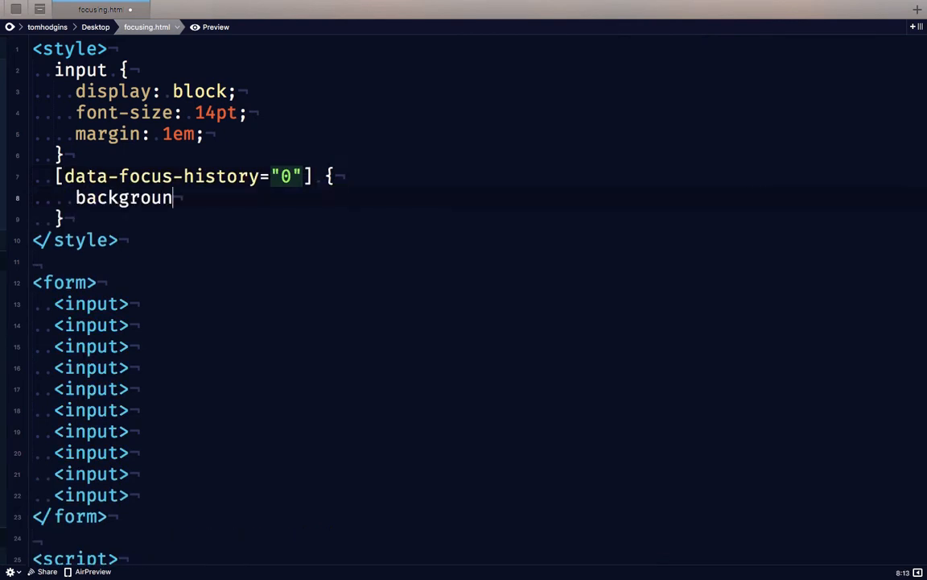
type(": red;")
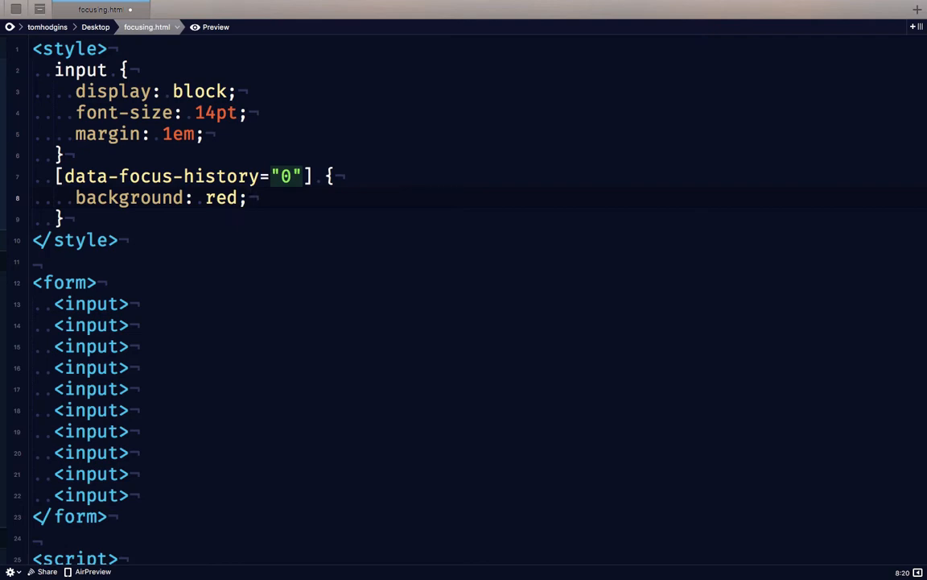
left_click(212, 26)
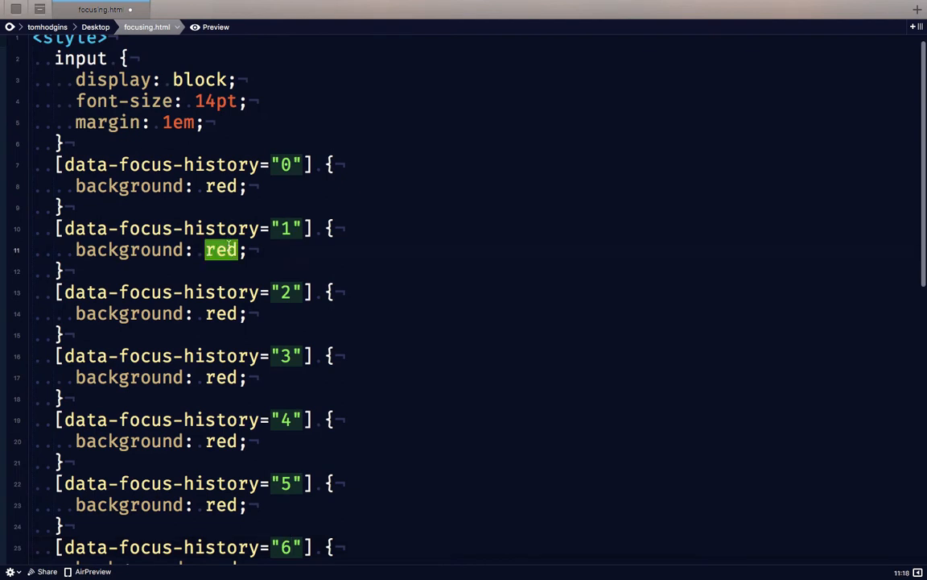
type("orange")
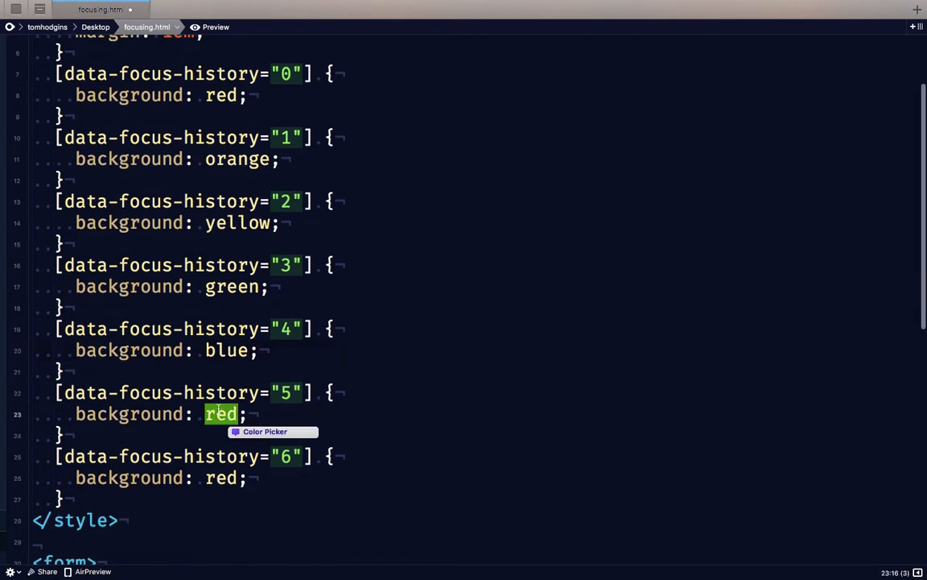
type("indigo")
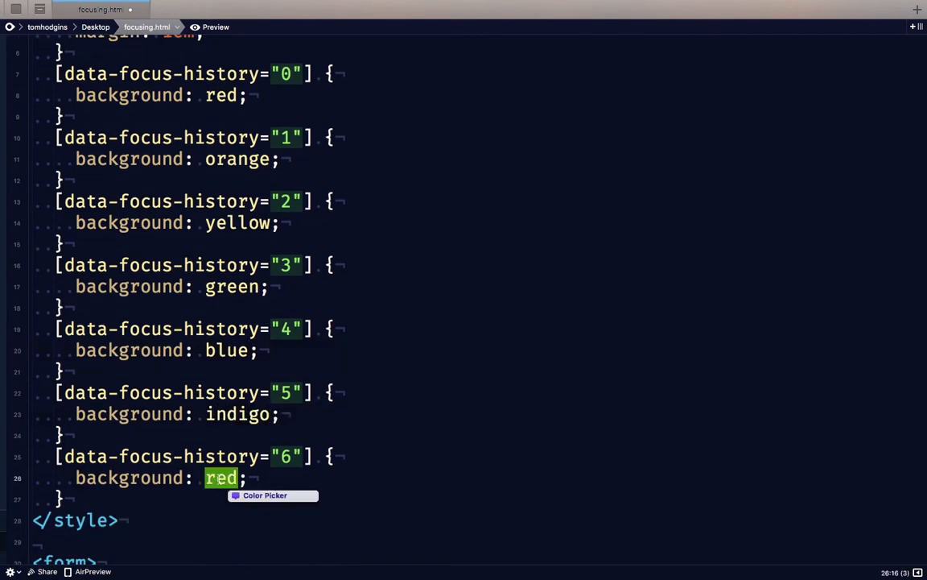
left_click(213, 26)
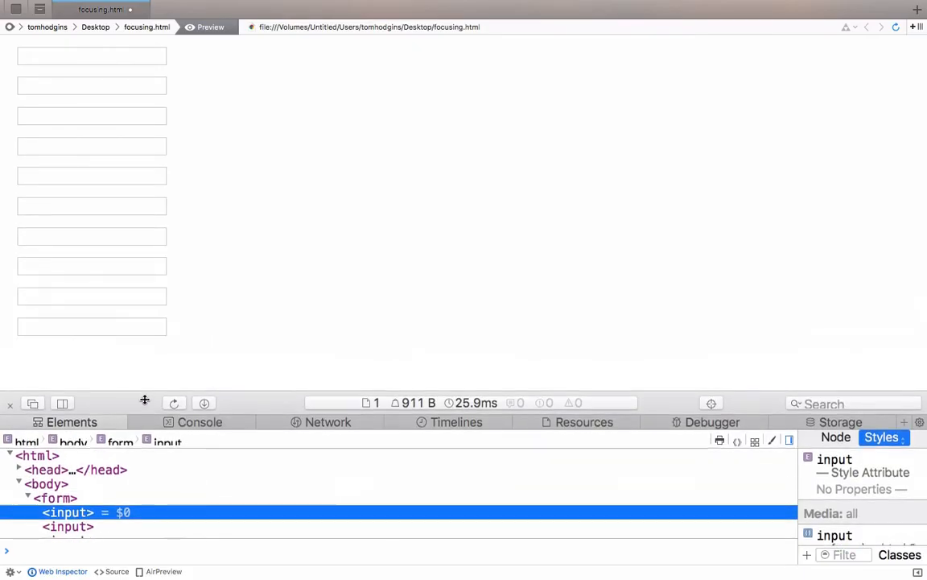
Focus the preview's inputs to see the history colours, then return to the focusing.html source.
left_click(91, 54)
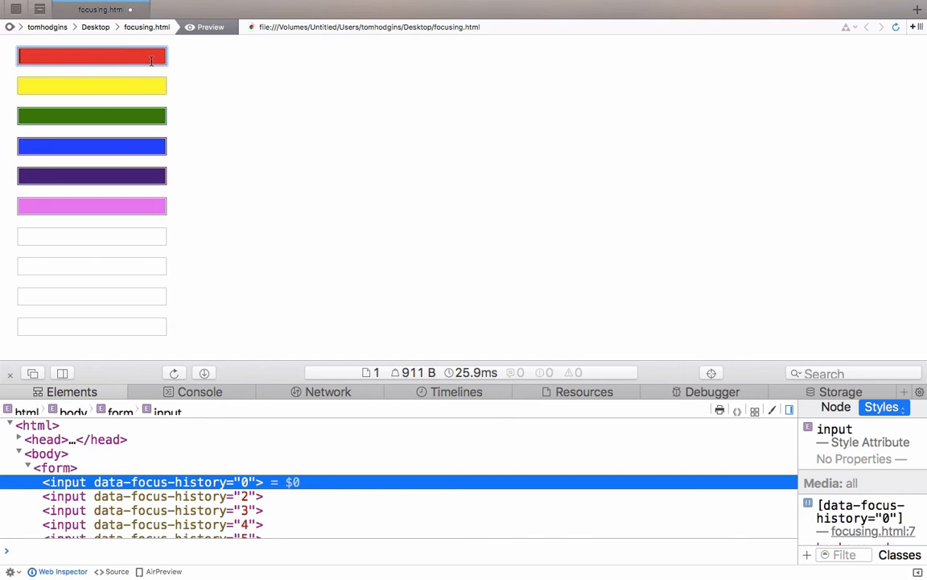
left_click(161, 26)
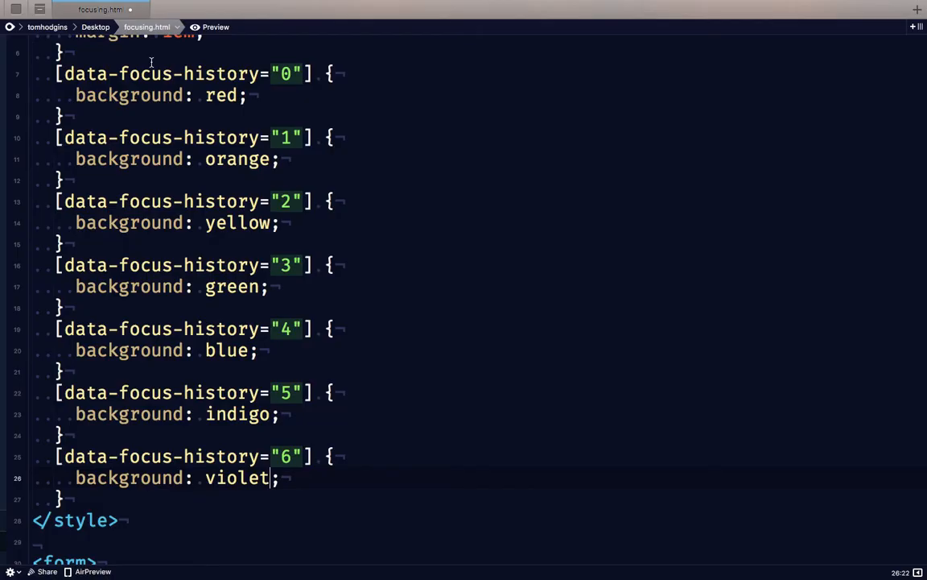
Write input:not([data-focus-history]) { background: red; } and begin rewriting its attribute selector.
scroll("down", 3)
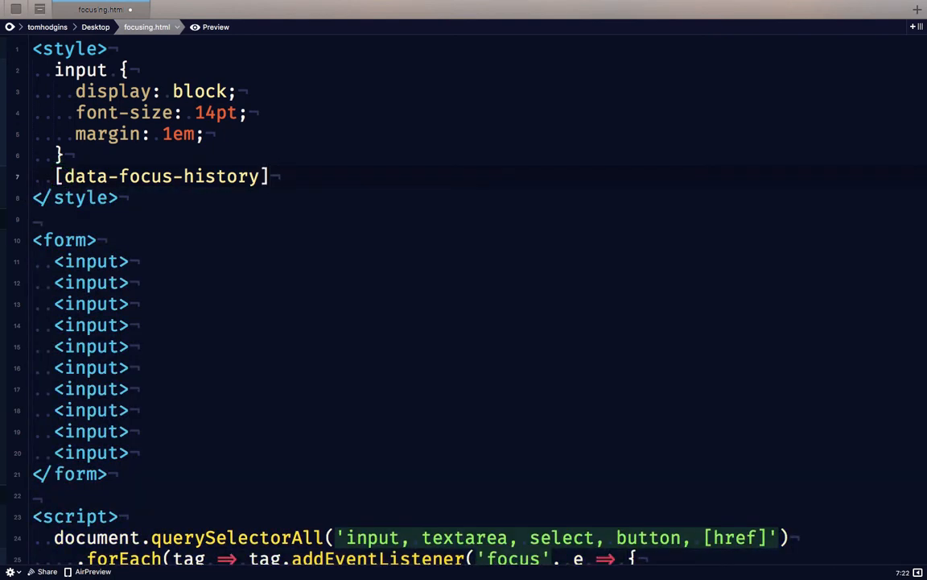
type(":not(")
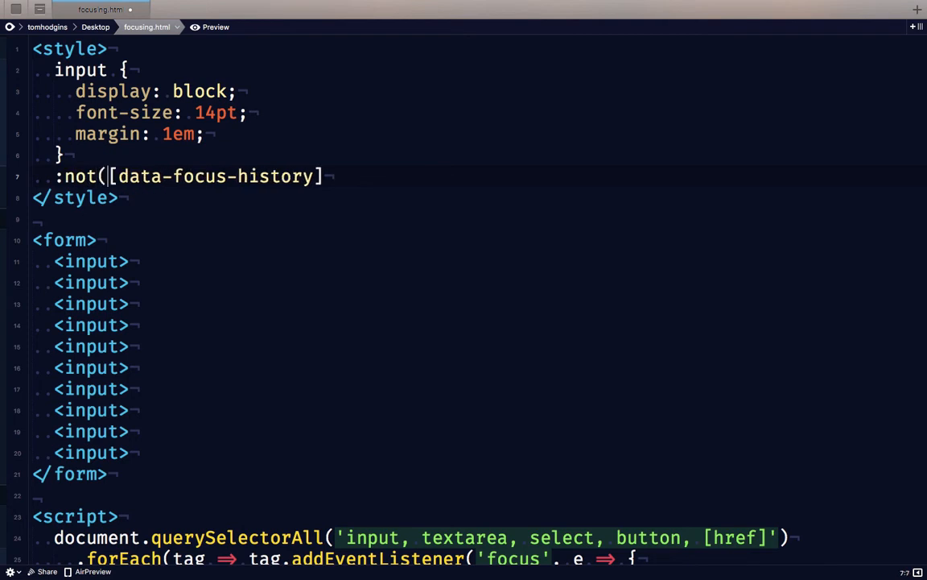
type(") {")
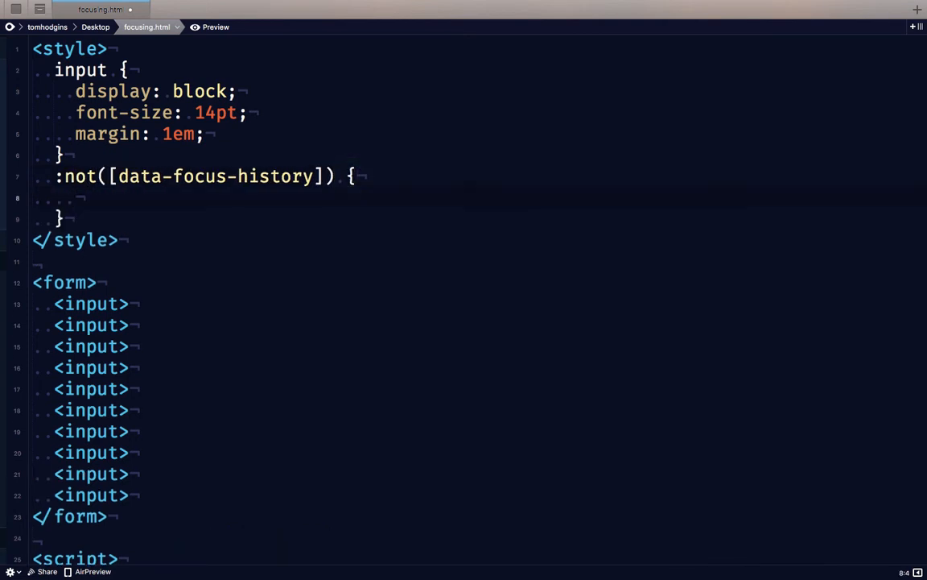
type("background: red;")
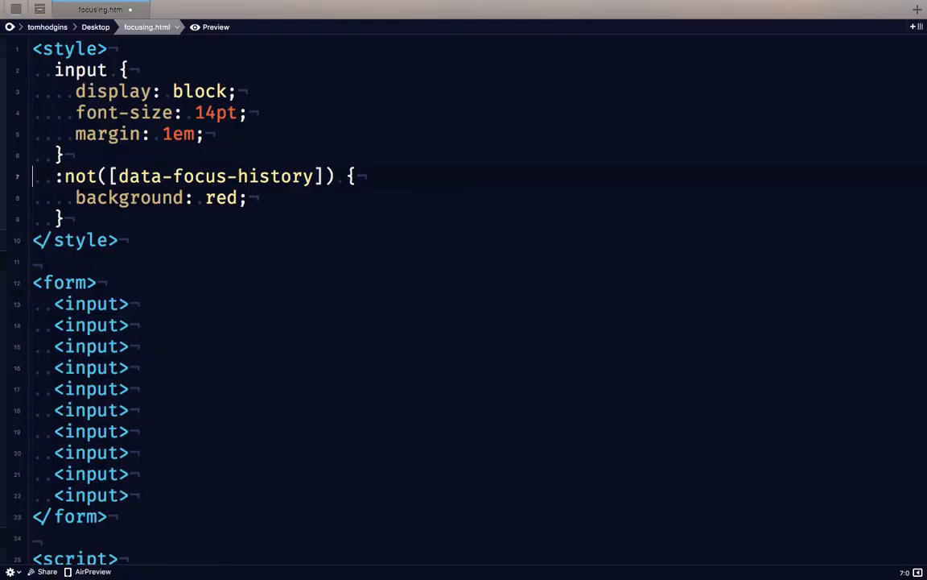
left_click(212, 25)
type("input")
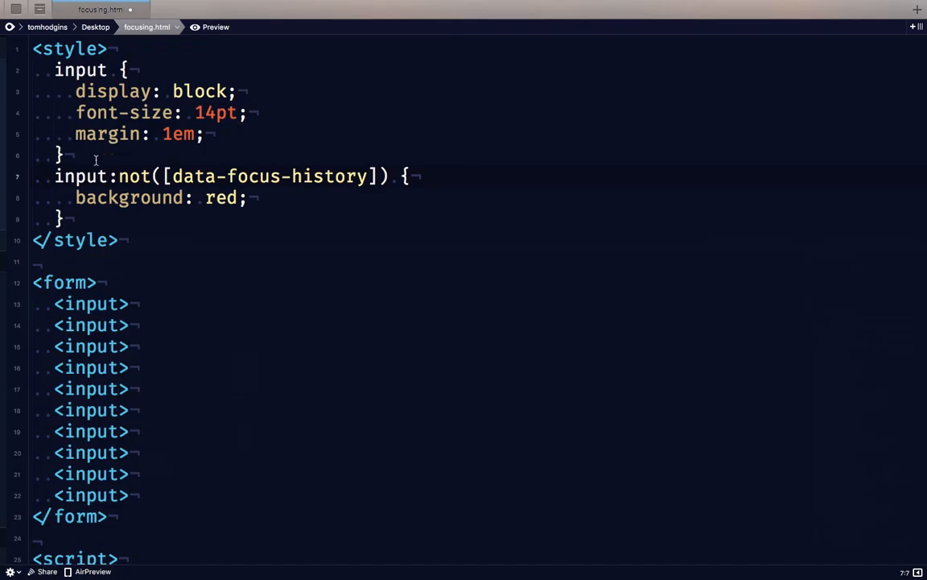
double_click(135, 176)
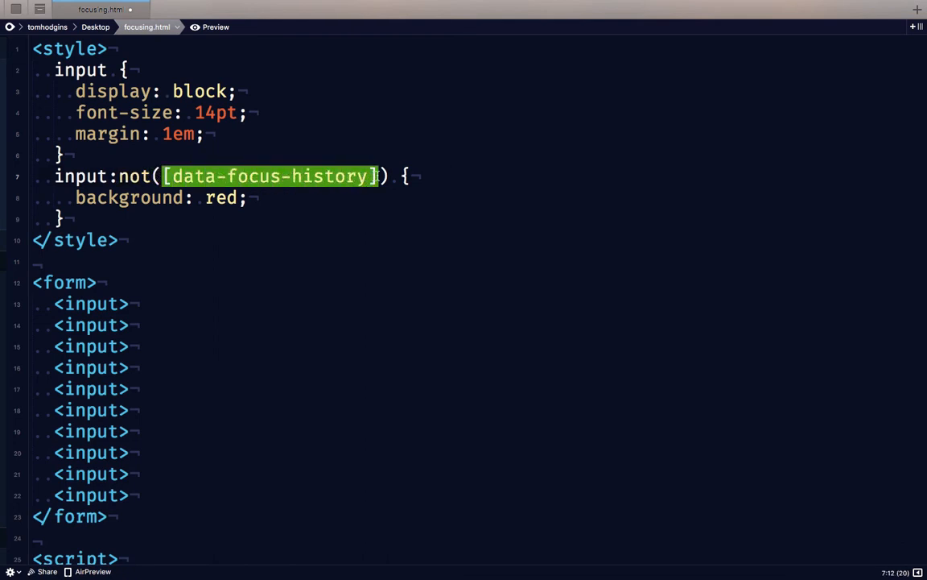
left_click(213, 26)
type(" <")
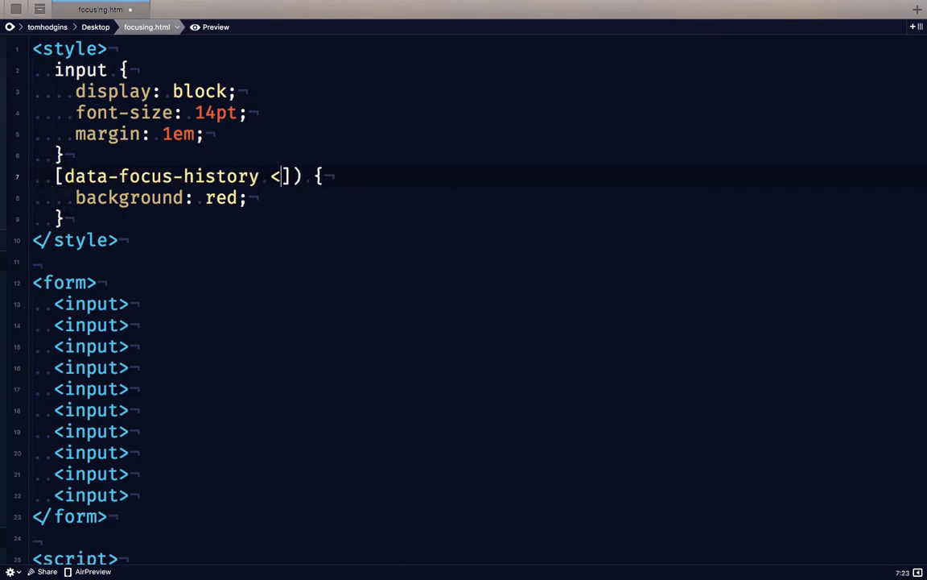
Try the selector as [data-focus-history < 3], then delete the red-background rule entirely.
type("3")
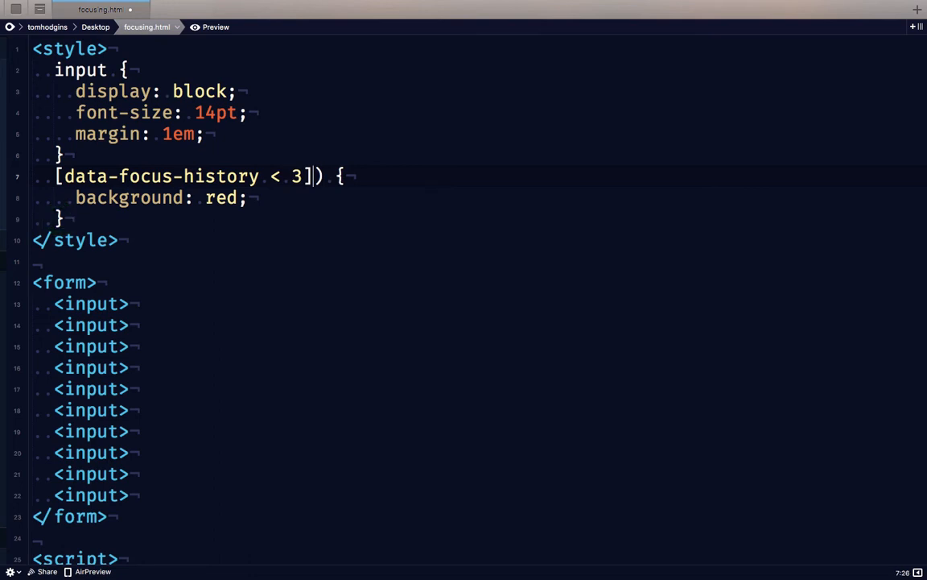
key("Backspace")
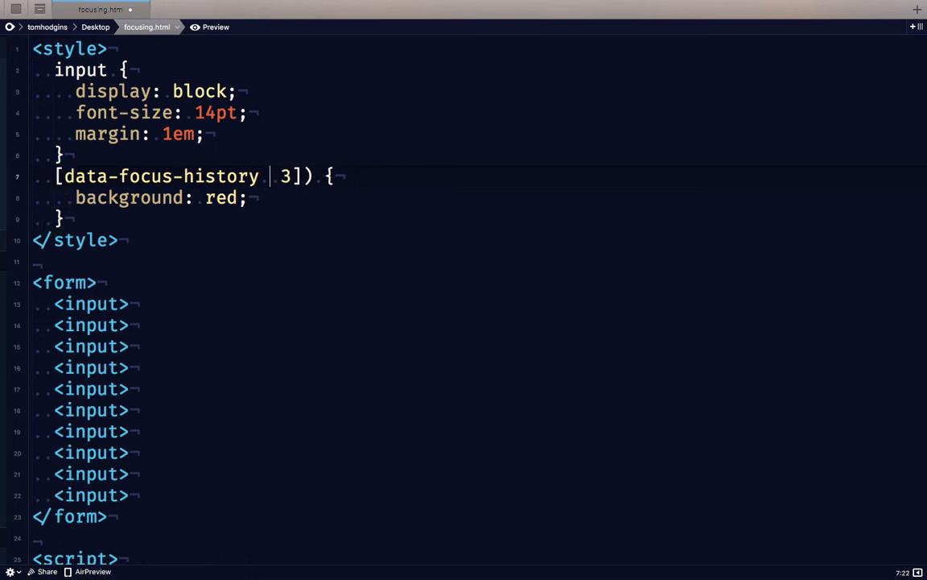
key("Backspace")
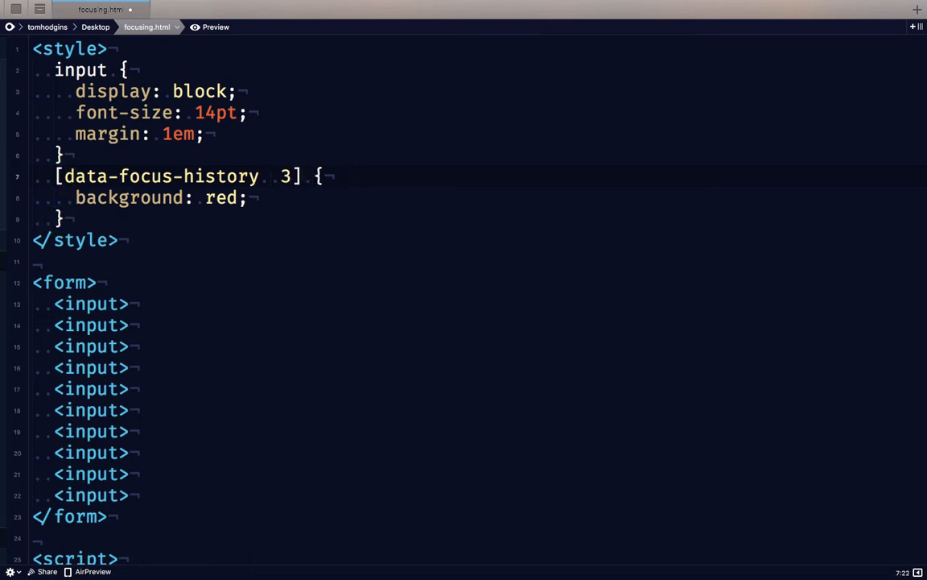
type("<")
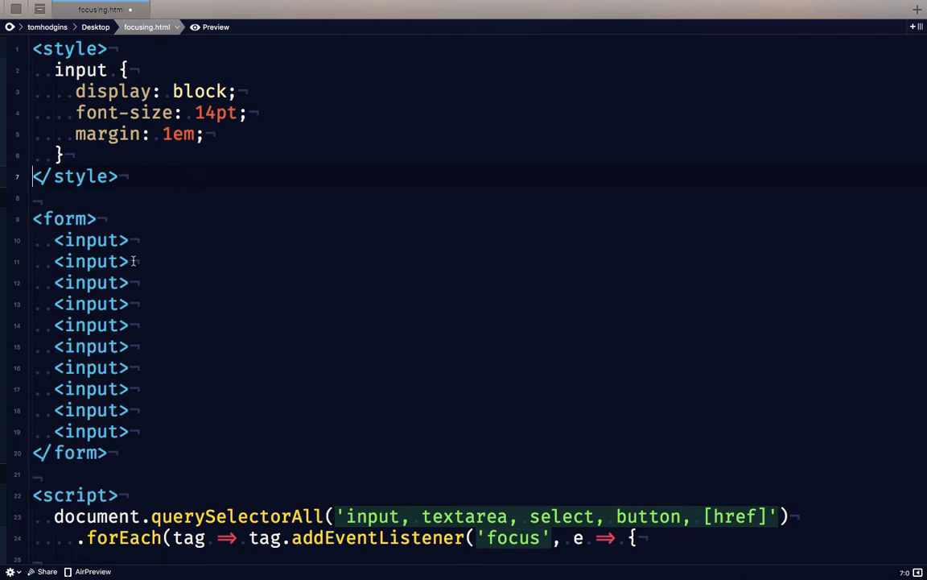
scroll("down", 3)
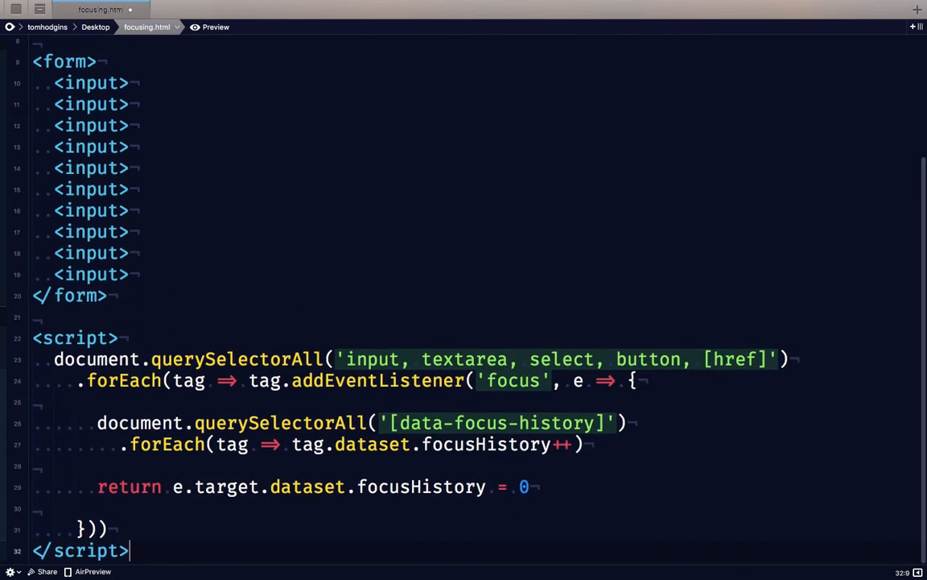
type("<script type=module>")
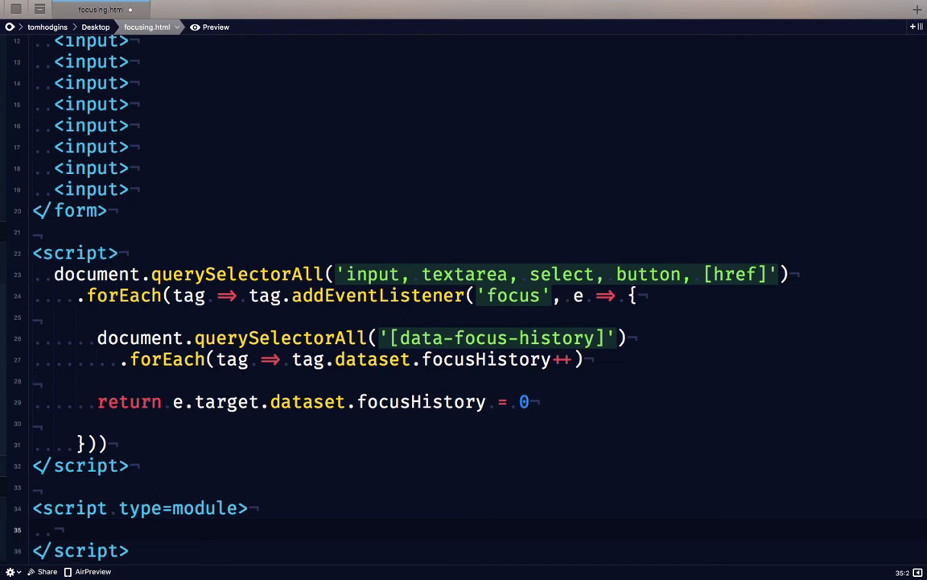
type("import")
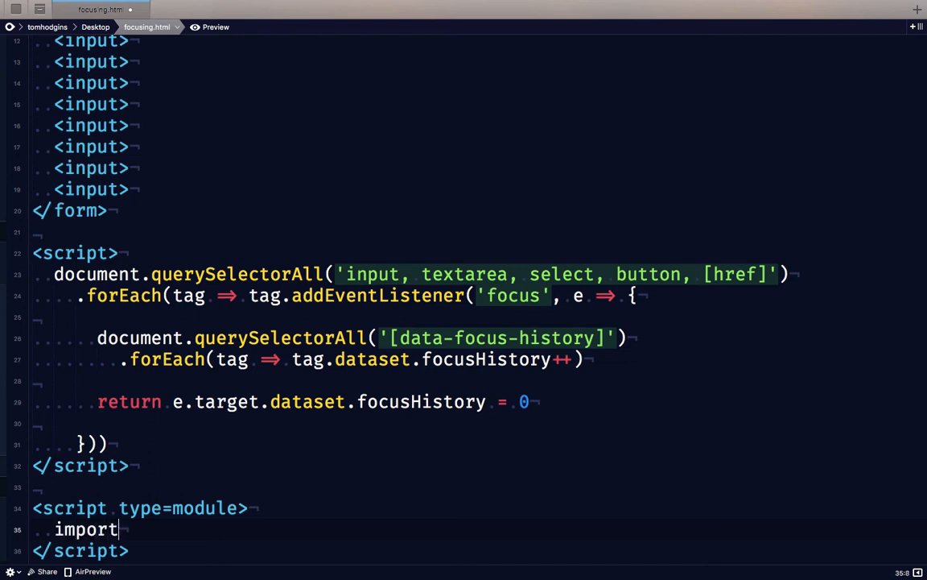
type("jsincss")
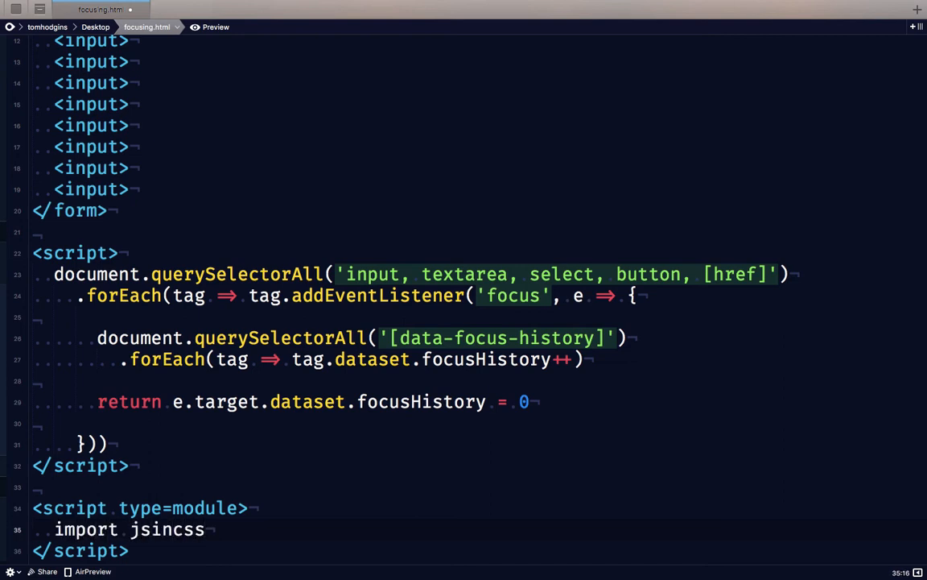
type("from 'h'")
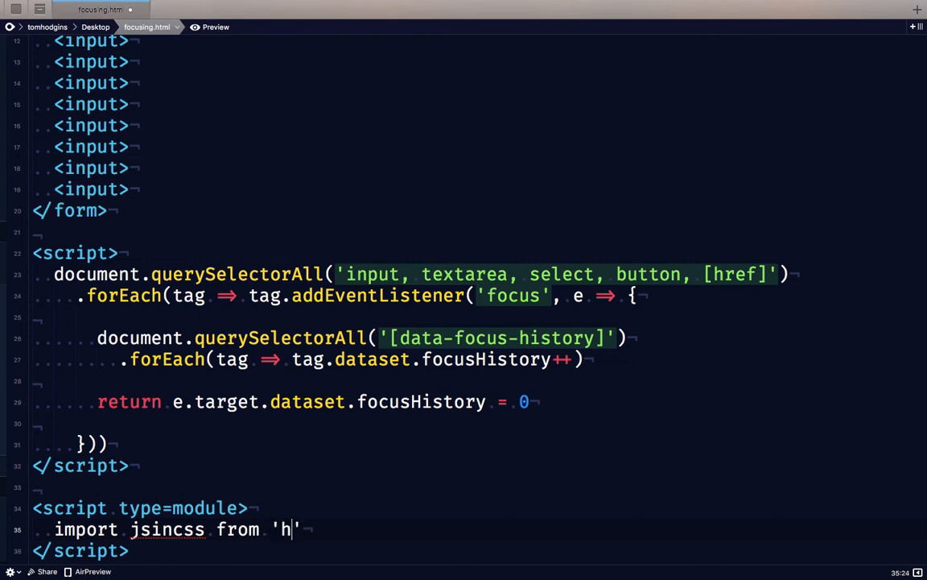
type("ttps://unp")
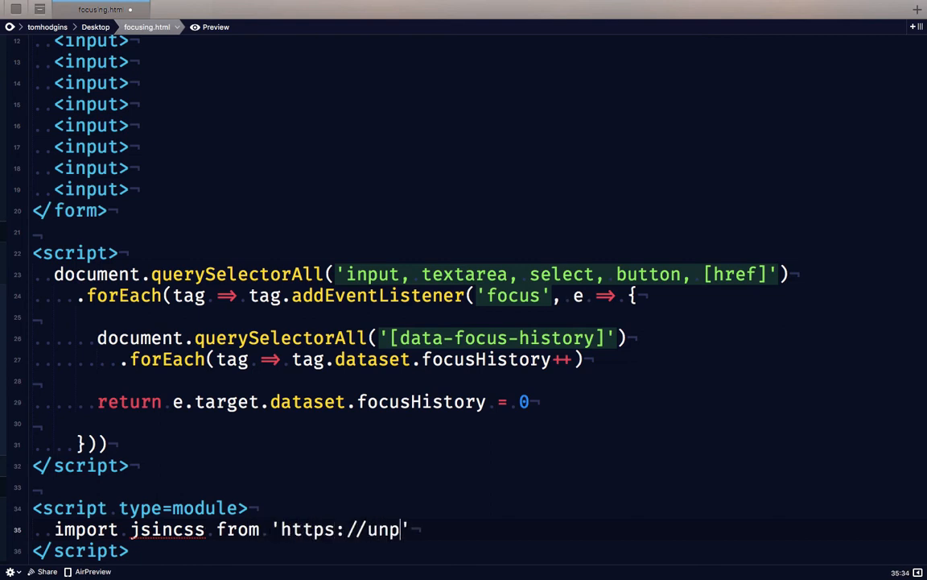
type("kg.com")
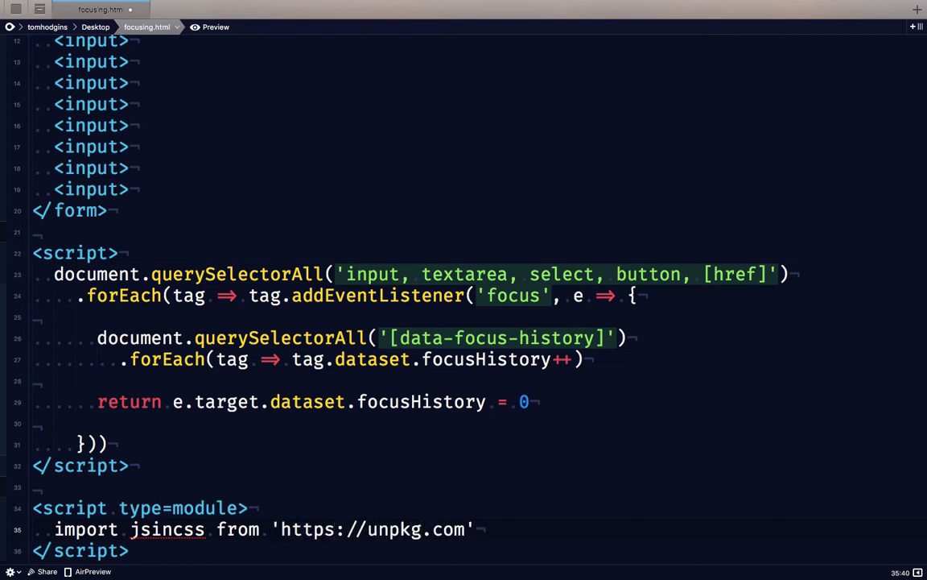
type("/jsincss/")
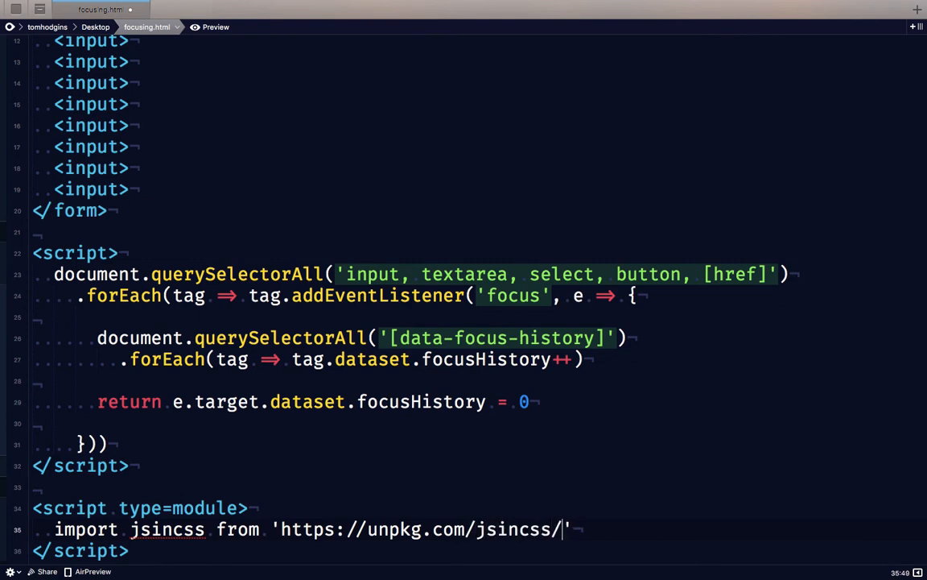
type("index.js")
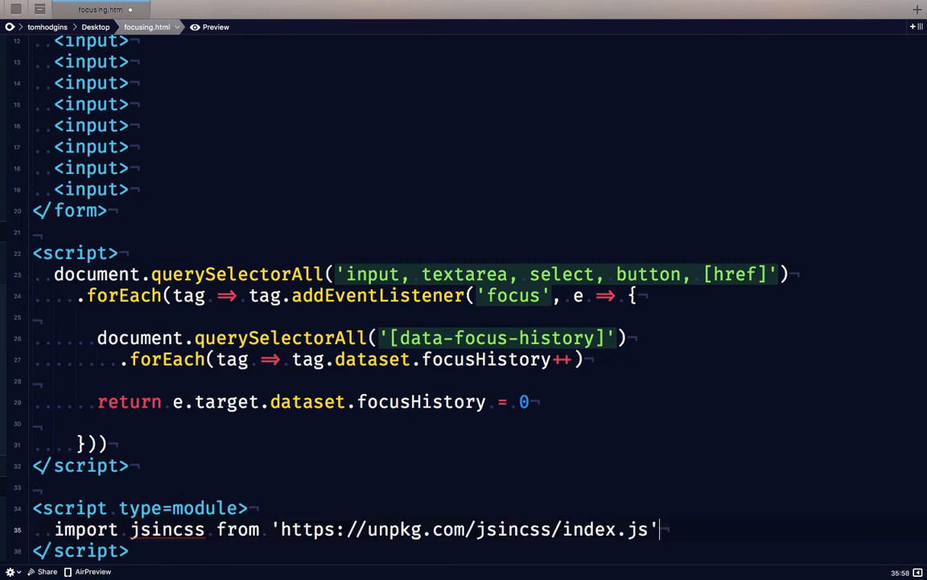
Import attribute from unpkg's jsincss-compare-attribute/index.js and begin the jsincss call.
type("import att from 'https://unpkg.com/jsincss/index.js'")
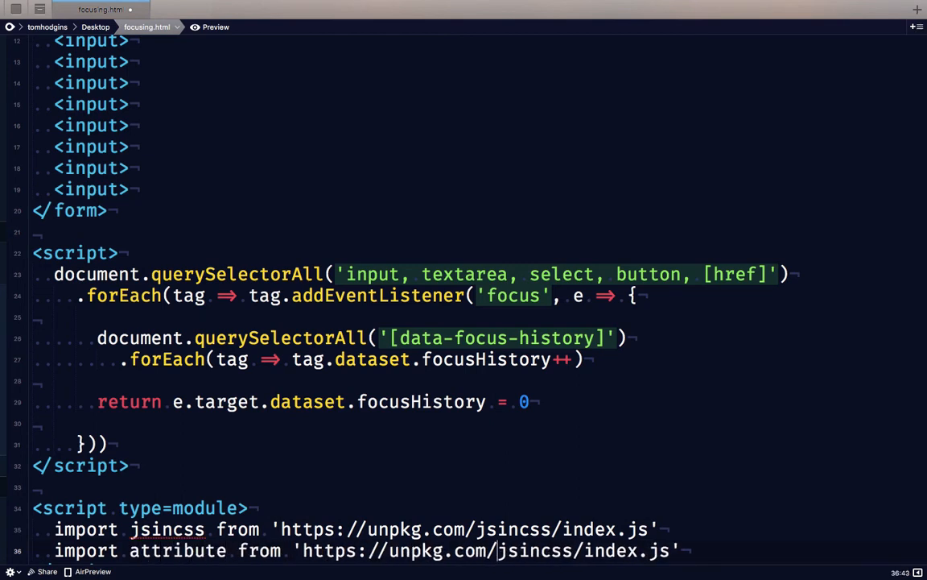
type("-compare-")
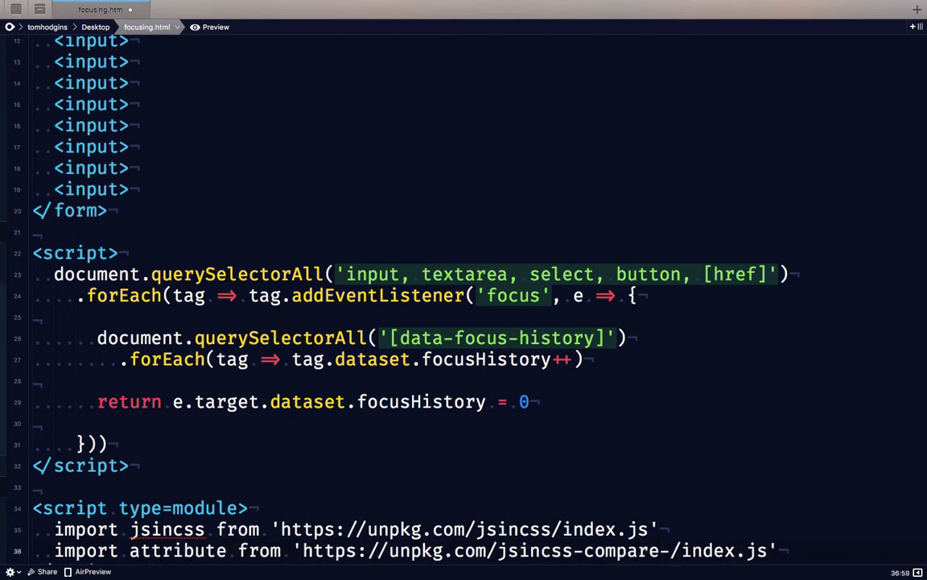
type("attribute")
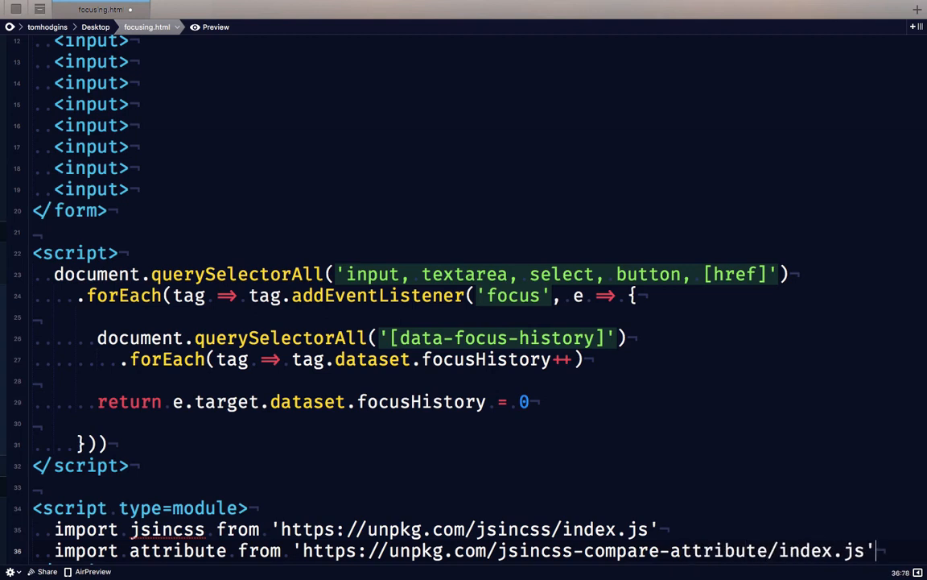
type("jsin")
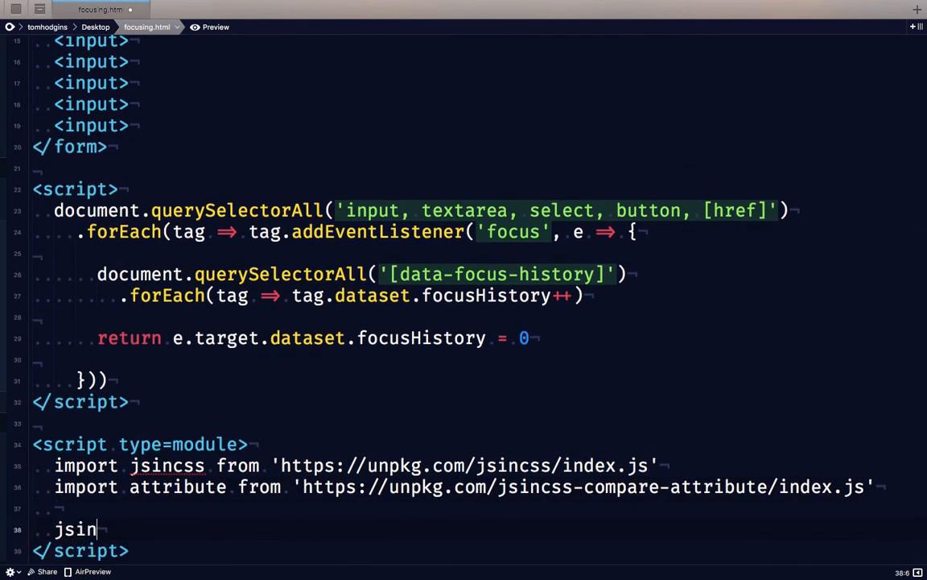
Write jsincss(() => `${attribute('', '', n => true, ``)}`) as the rule skeleton.
type("css(()=>`")
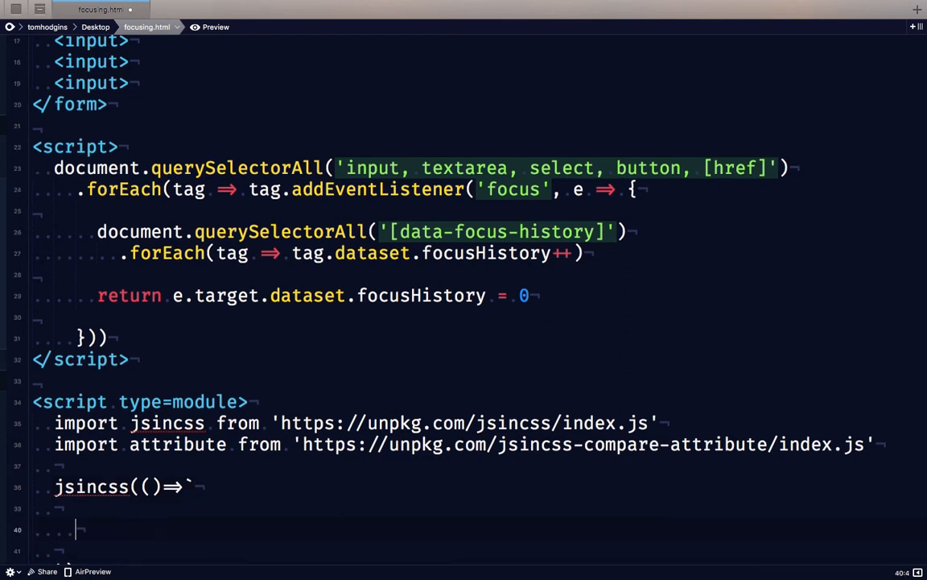
type("${attribute}")
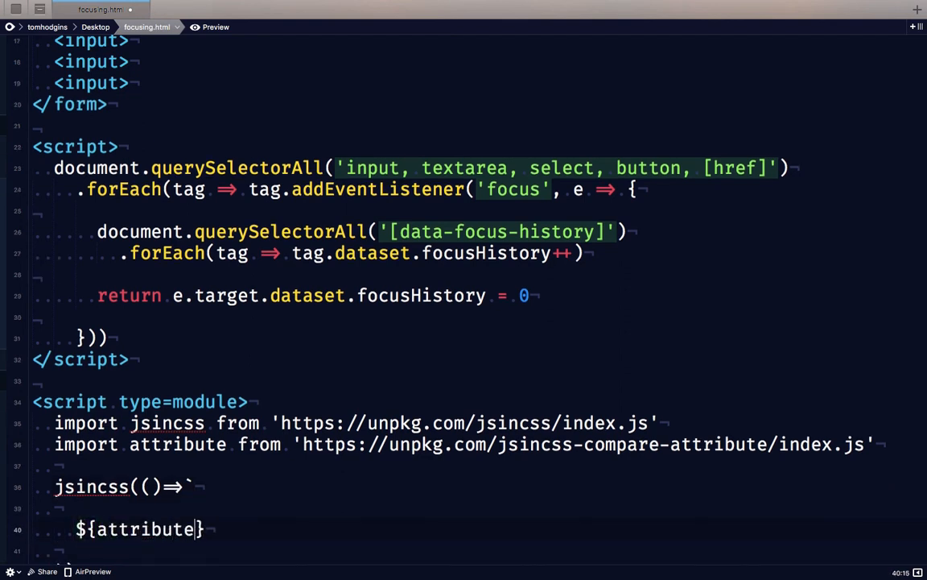
type("()")
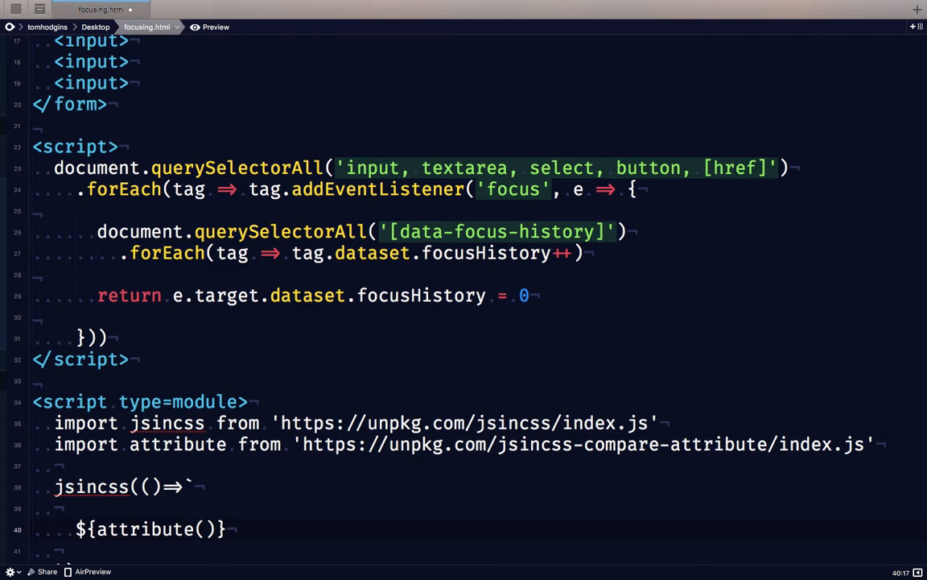
scroll("down", 3)
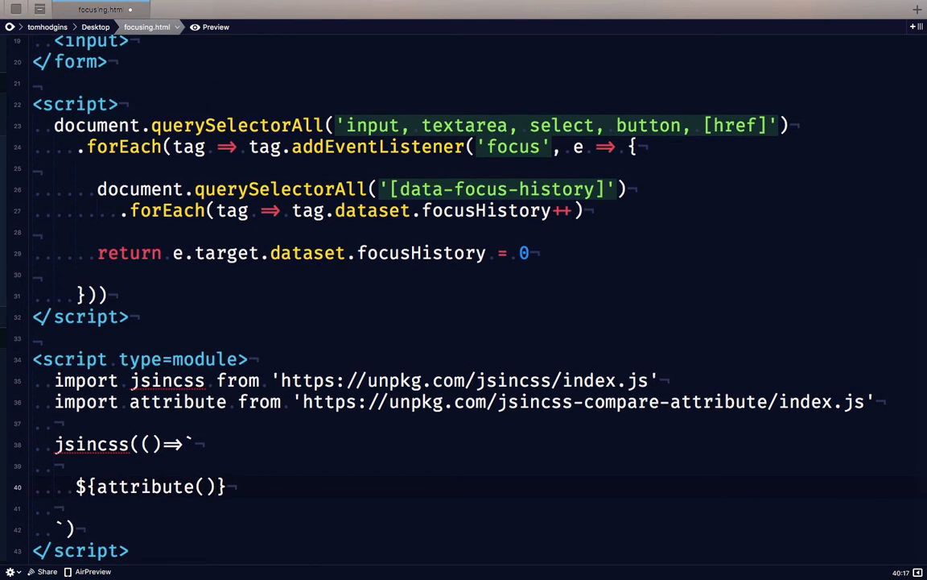
type("''")
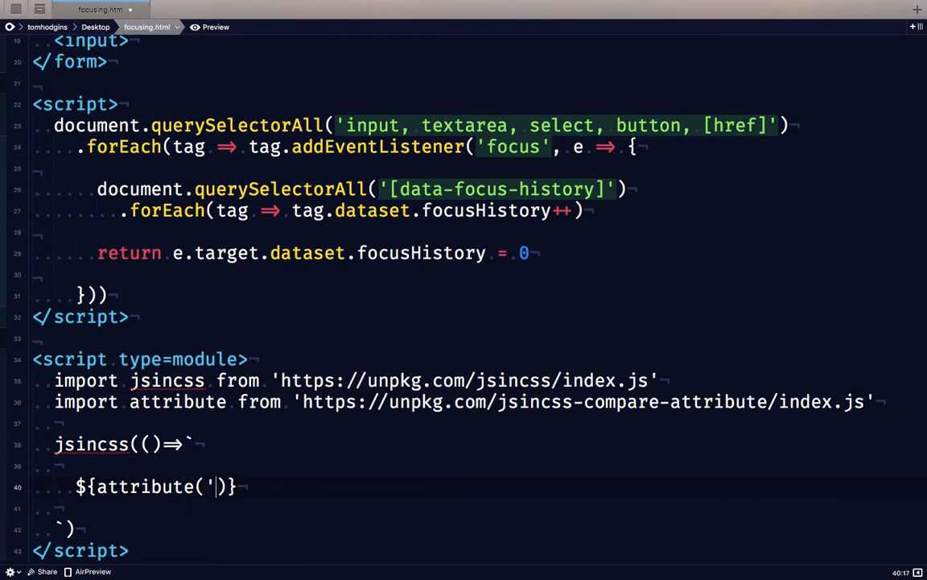
type(", ''")
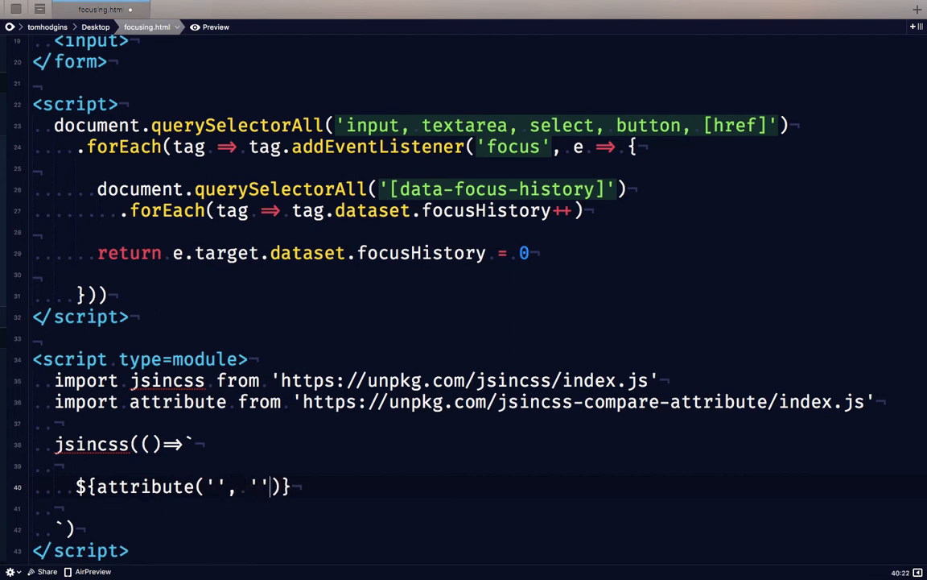
type(", n =>")
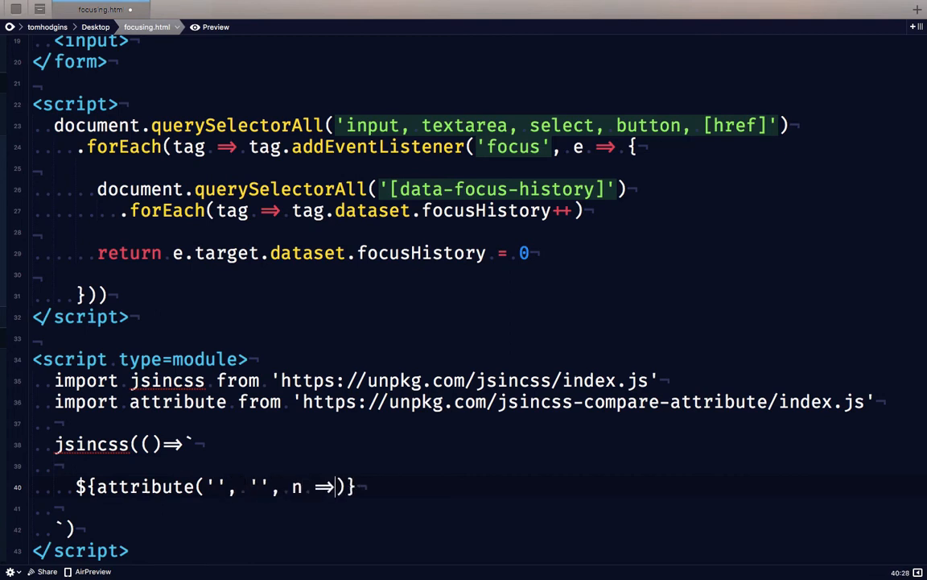
type("true, ``")
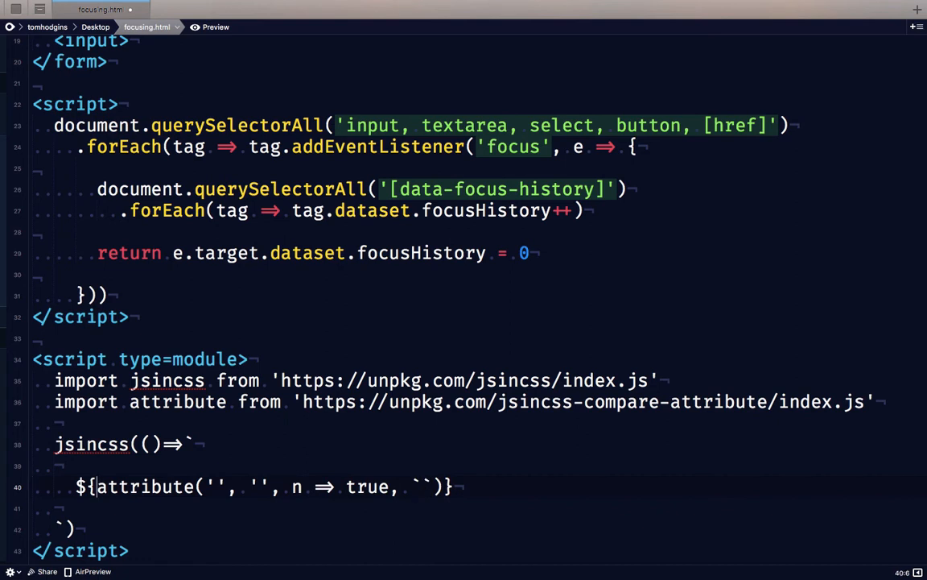
Fill in '[data-focus-history]', 'data-focus-history' on separate lines with :self { background: lime }.
type("[]")
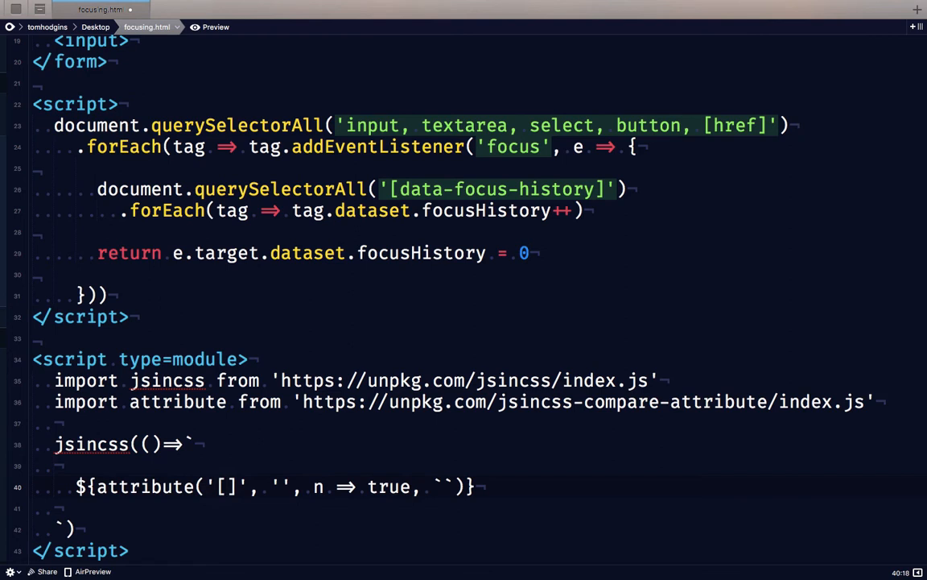
type("data-focus-hi")
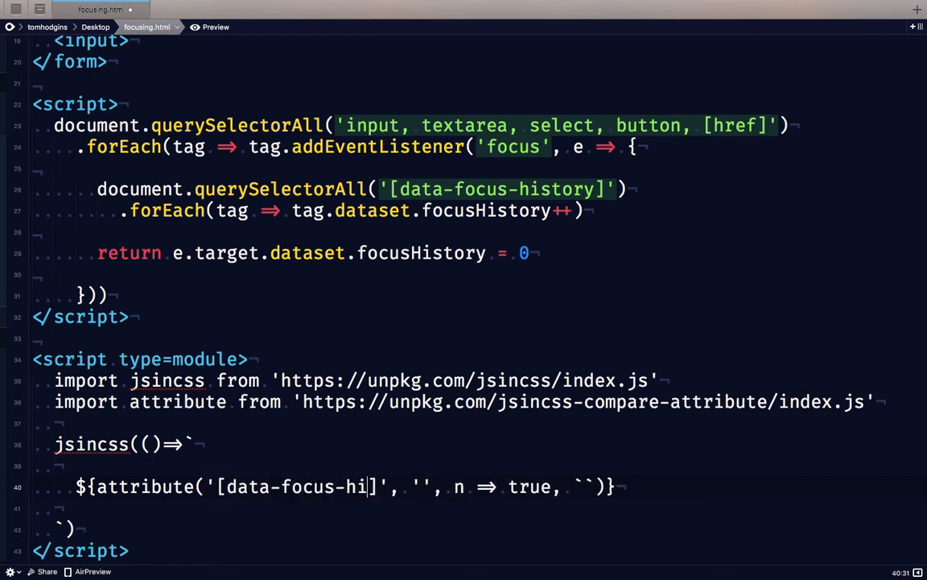
type("story")
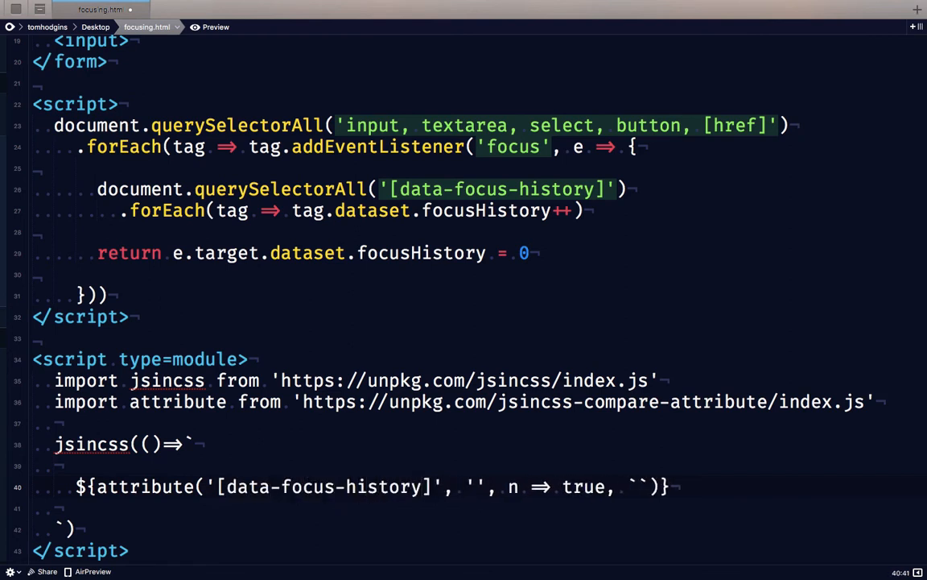
type("data-focus")
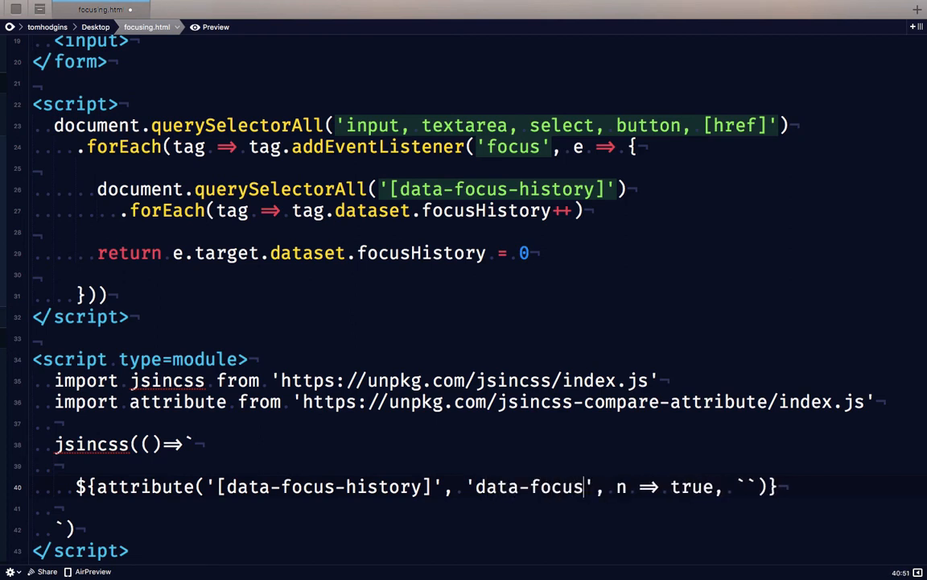
type("-history")
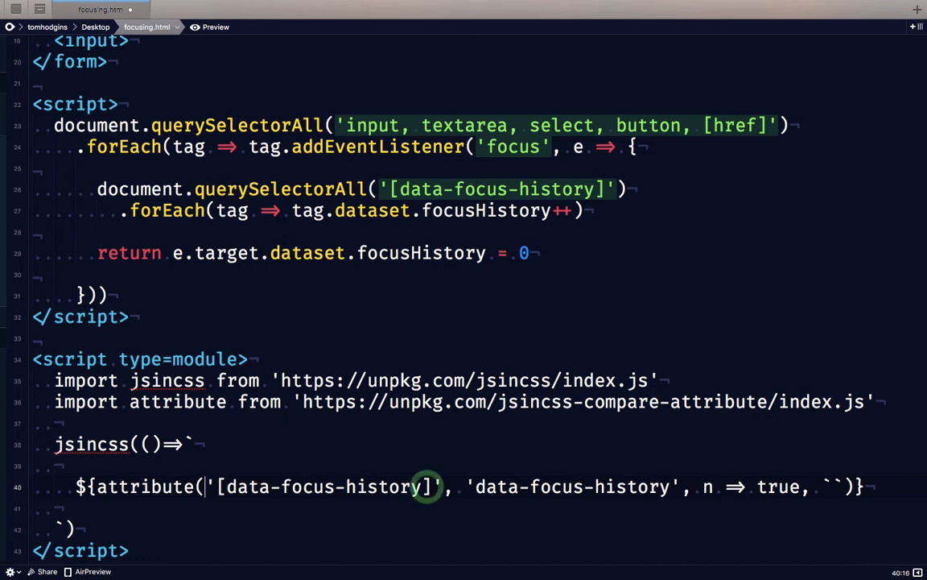
key("Enter")
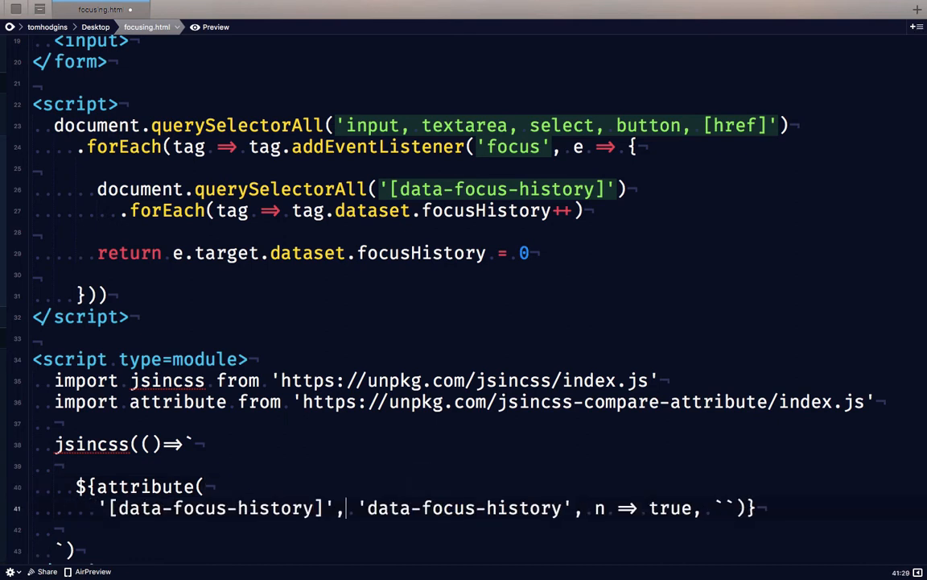
key("Enter")
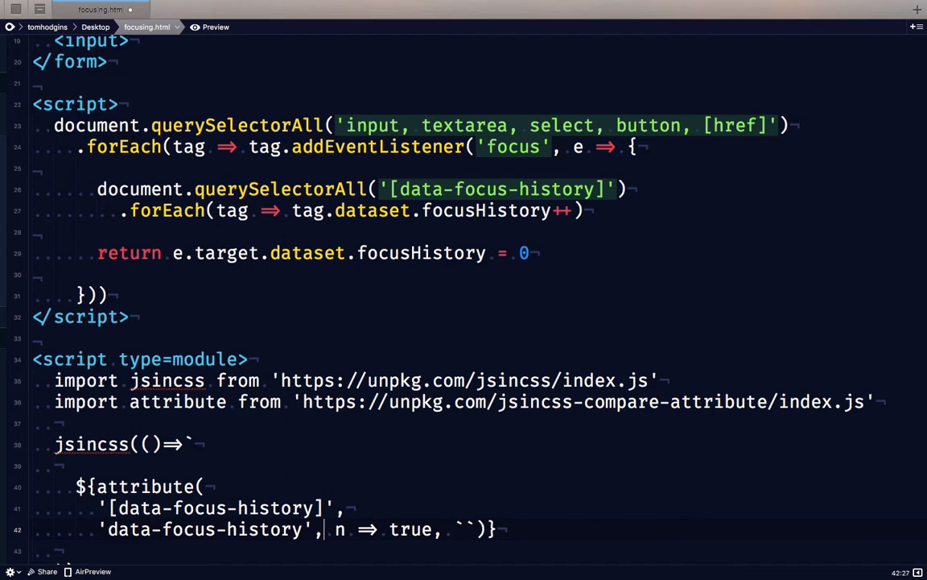
key("Enter")
type("backgr")
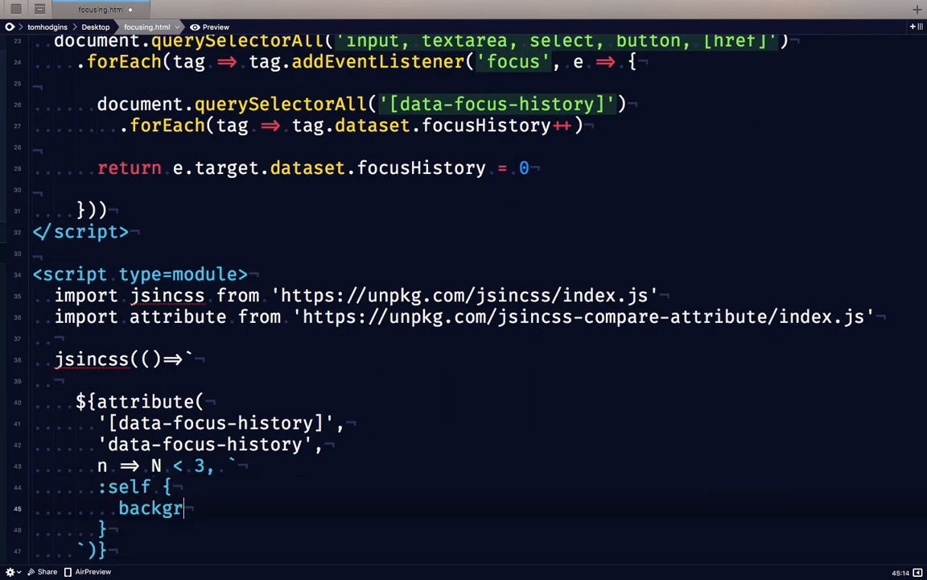
type("ound: lime")
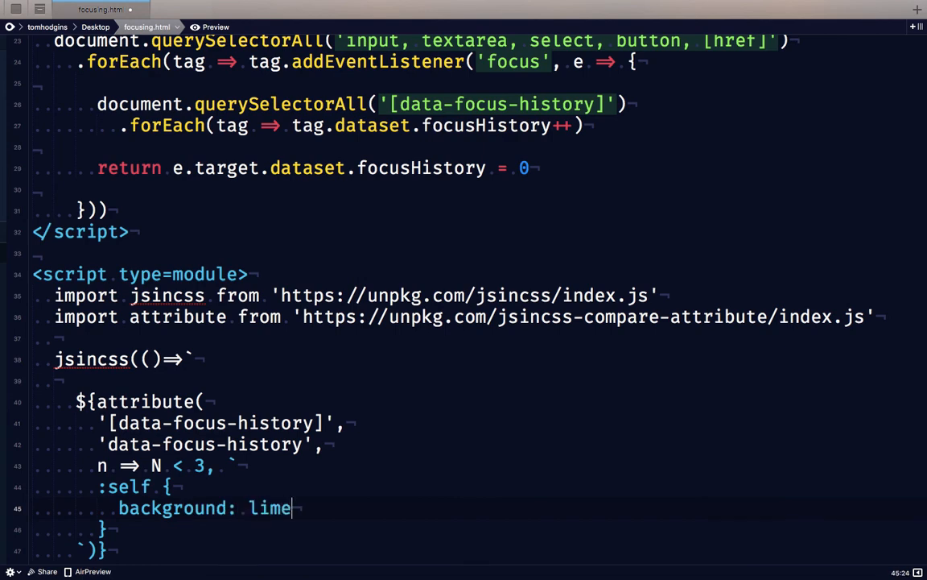
End the lime declaration with a semicolon and lowercase the N in the n < 3 condition.
left_click(209, 26)
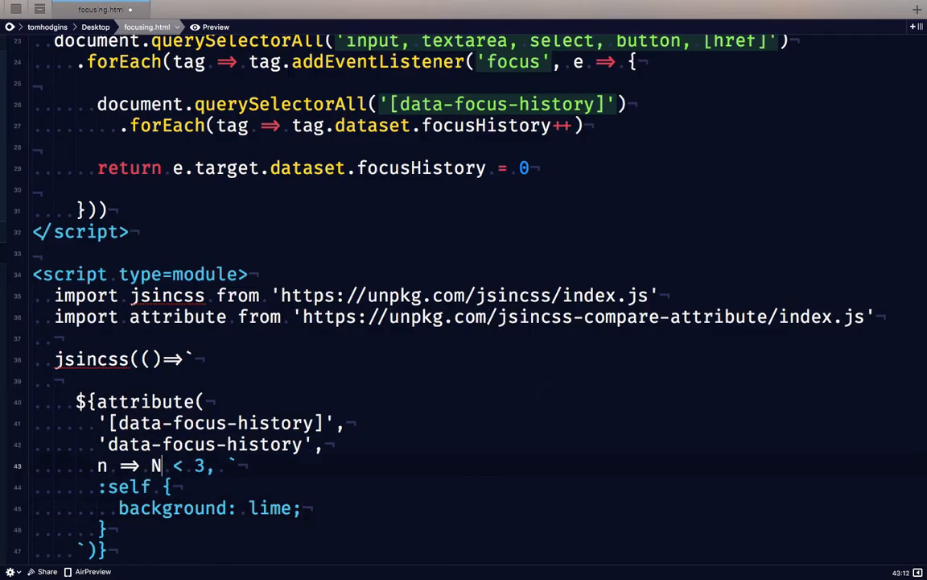
left_click(215, 26)
type("n")
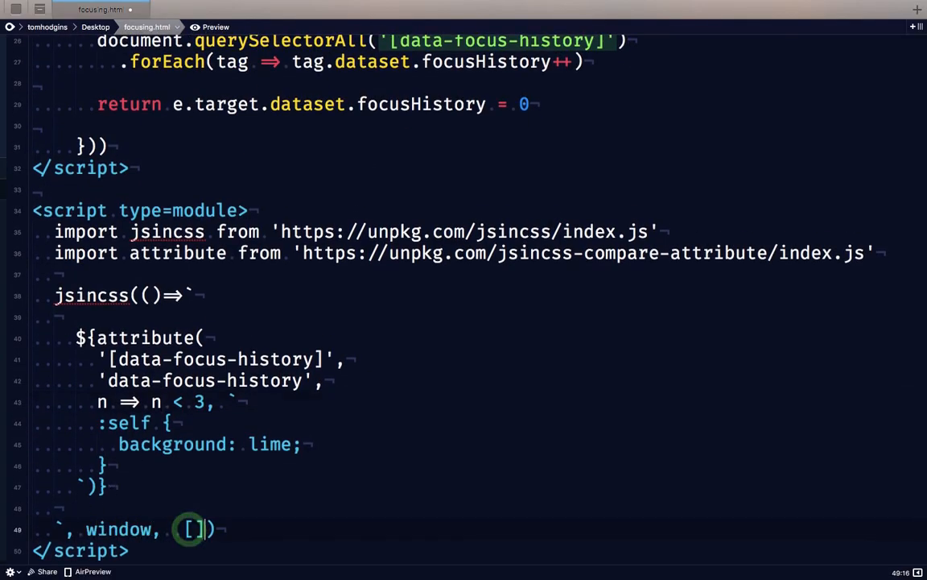
Set the jsincss event list to ['load', 'resize', 'keyup', 'click'] and preview the page.
type("''")
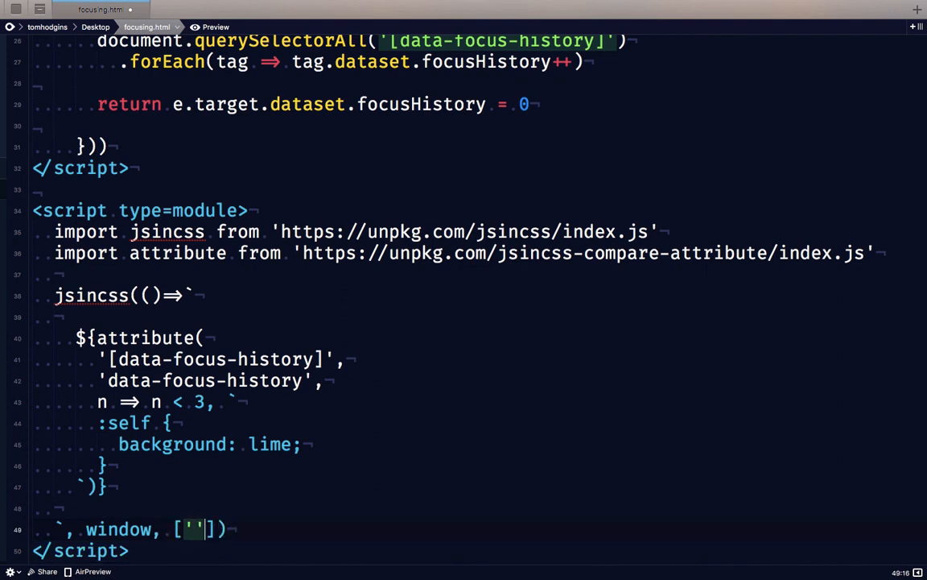
type("load', 'resize', 'input', 'clic")
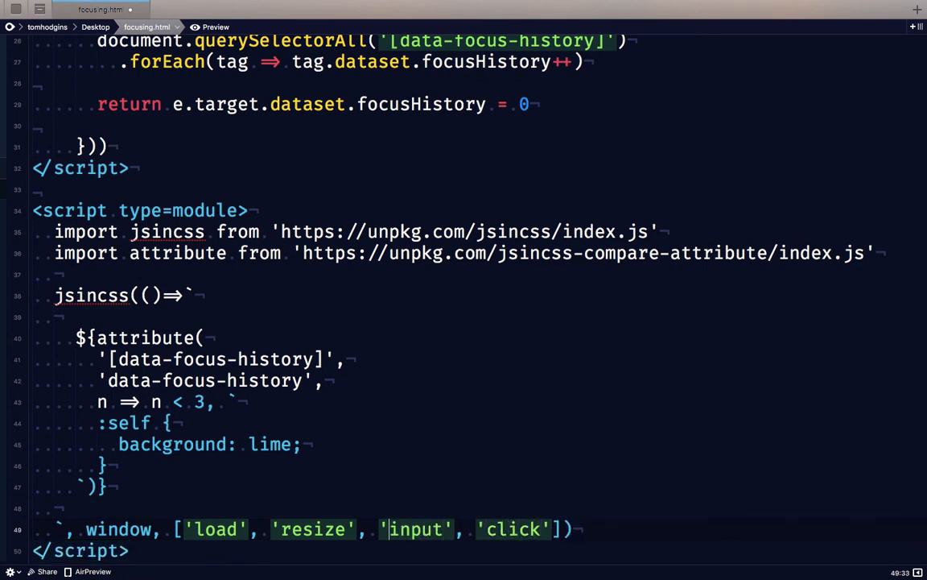
type("keyup")
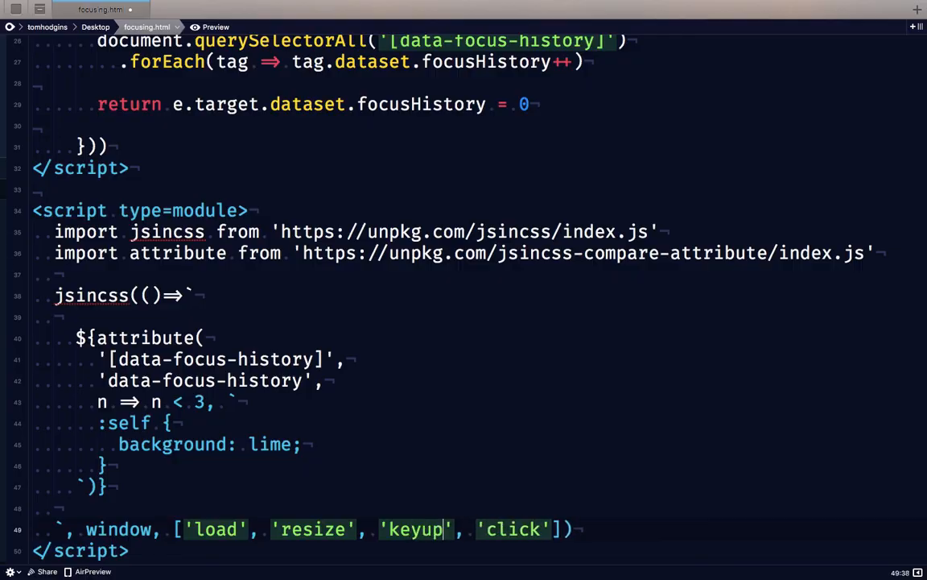
left_click(216, 25)
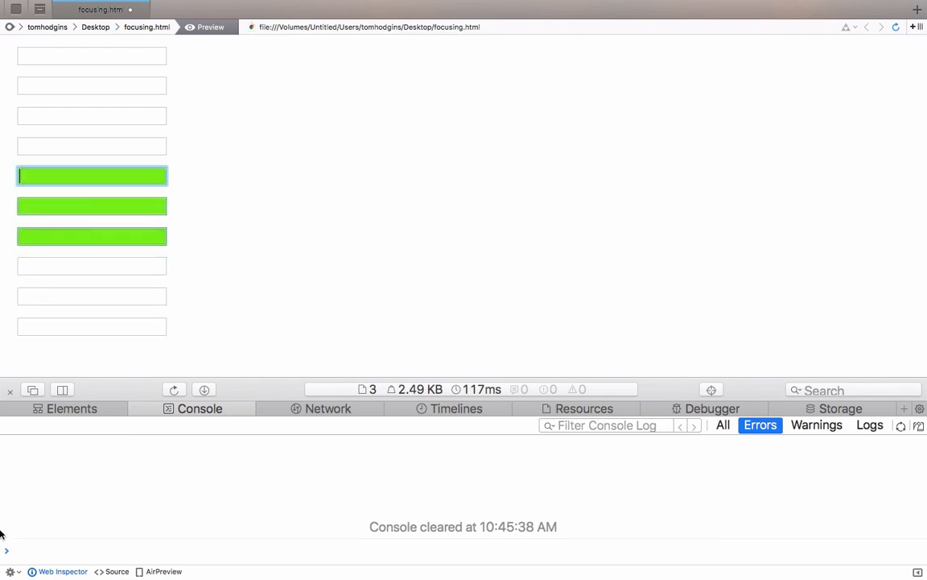
Inspect the inputs' data-focus-history attributes in the Elements panel, then return to the code.
left_click(71, 409)
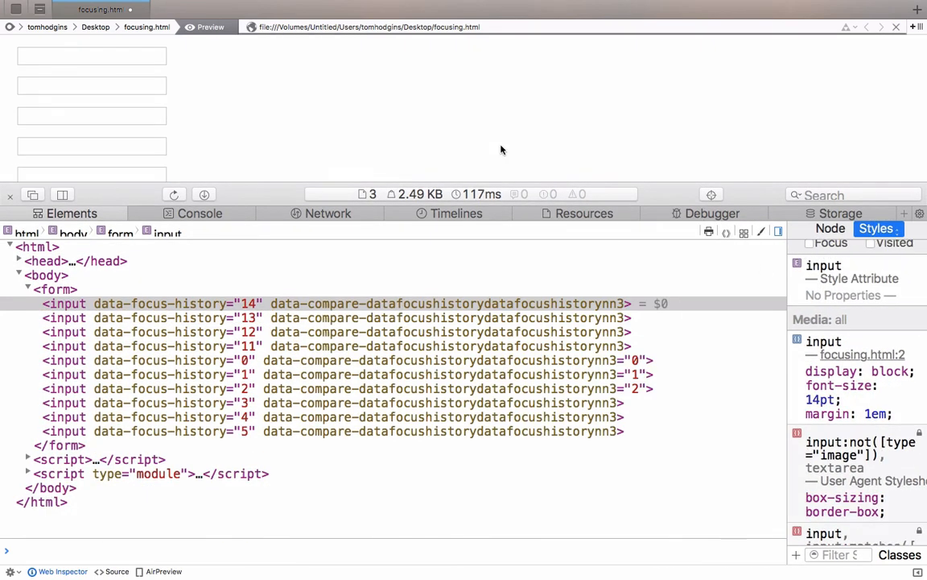
left_click(90, 54)
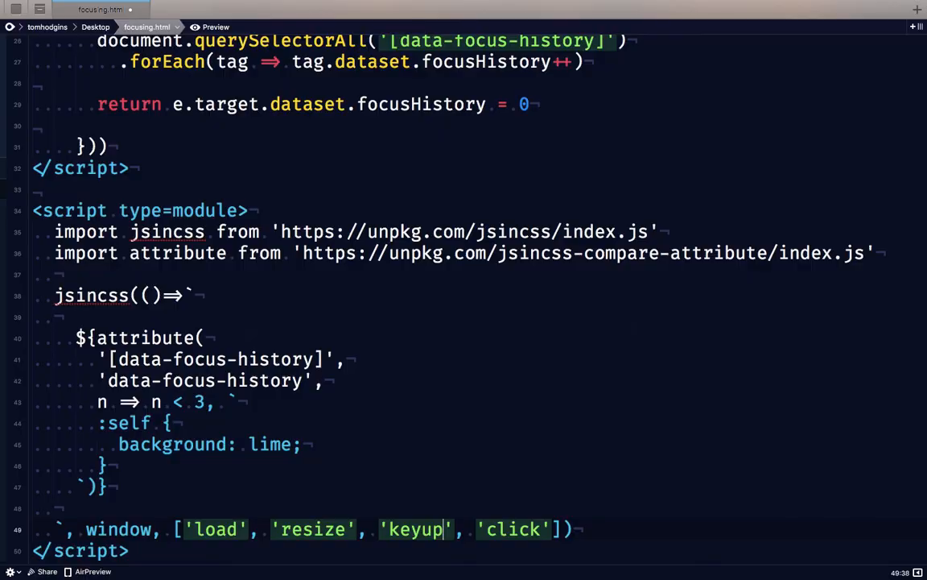
Duplicate the attribute rule with condition n >= 3 && n < 6 and background hotpink, then preview.
left_click(205, 338)
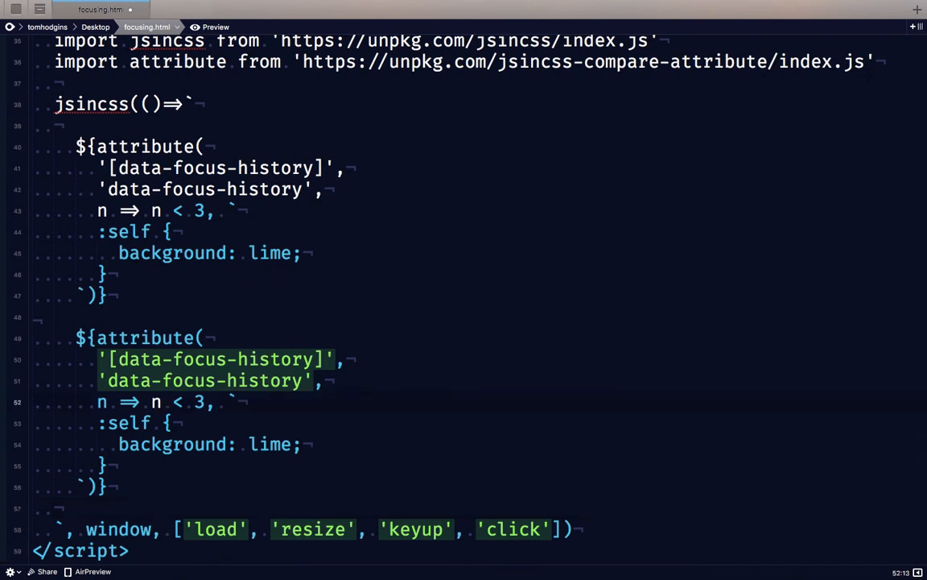
type(">=")
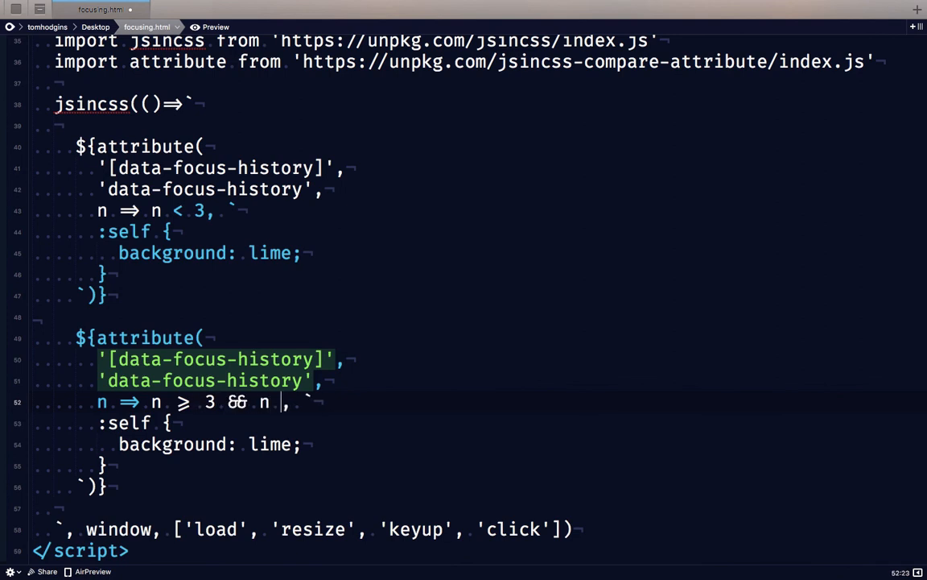
left_click(216, 26)
type("hotp")
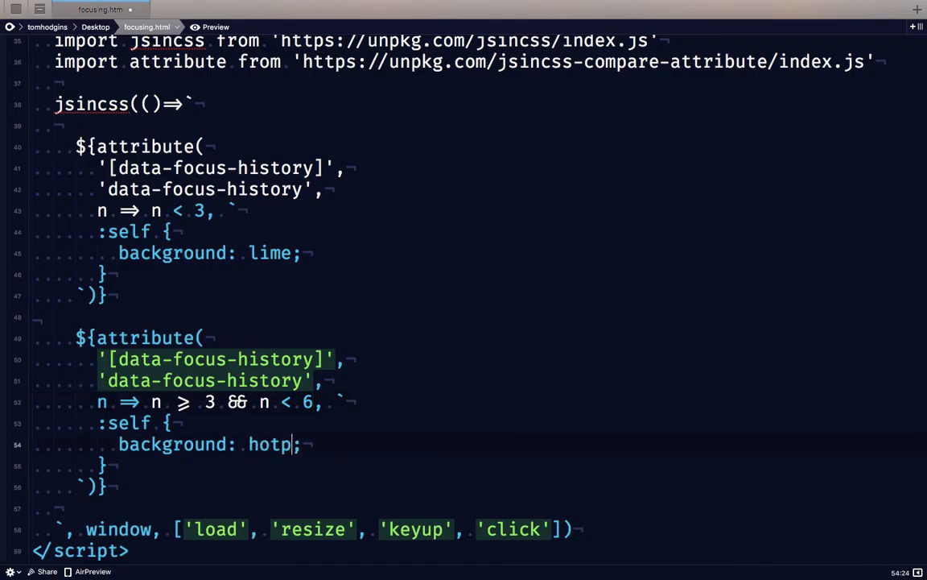
left_click(219, 26)
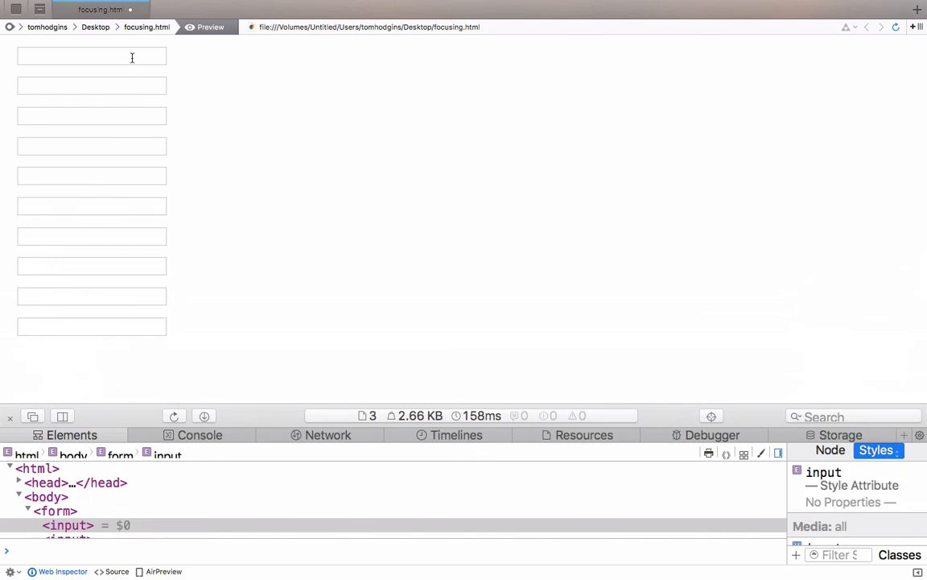
Focus the first input in the preview to check its lime colouring.
left_click(93, 56)
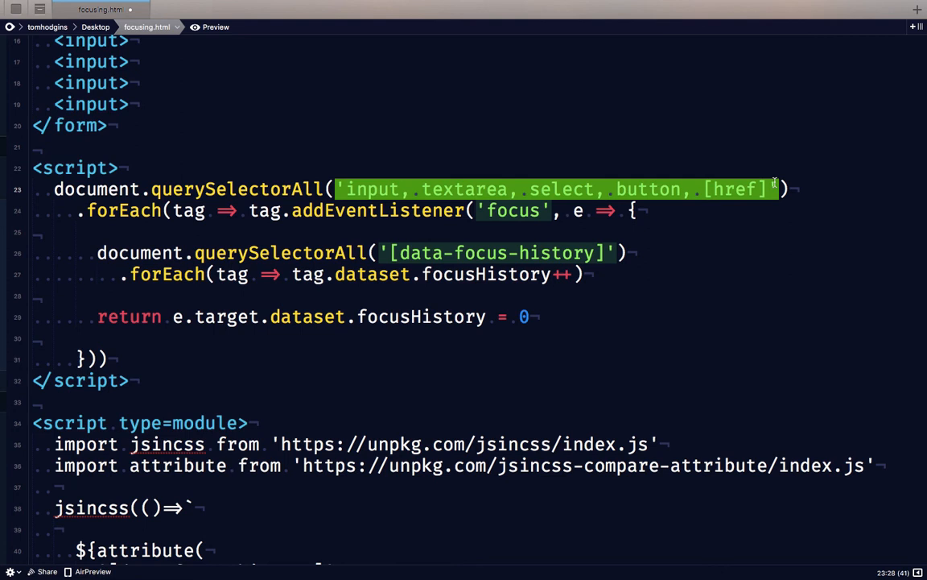
left_click(531, 315)
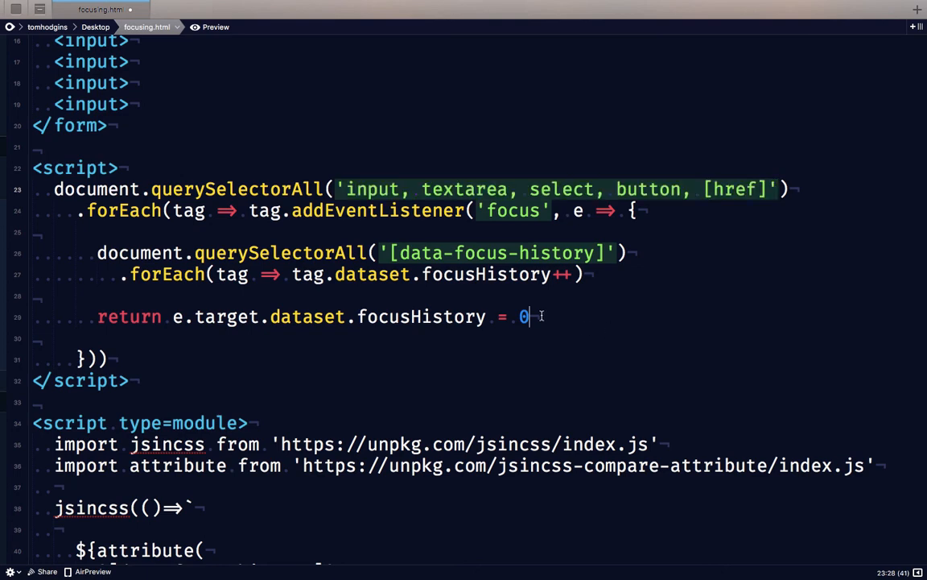
scroll("down", 3)
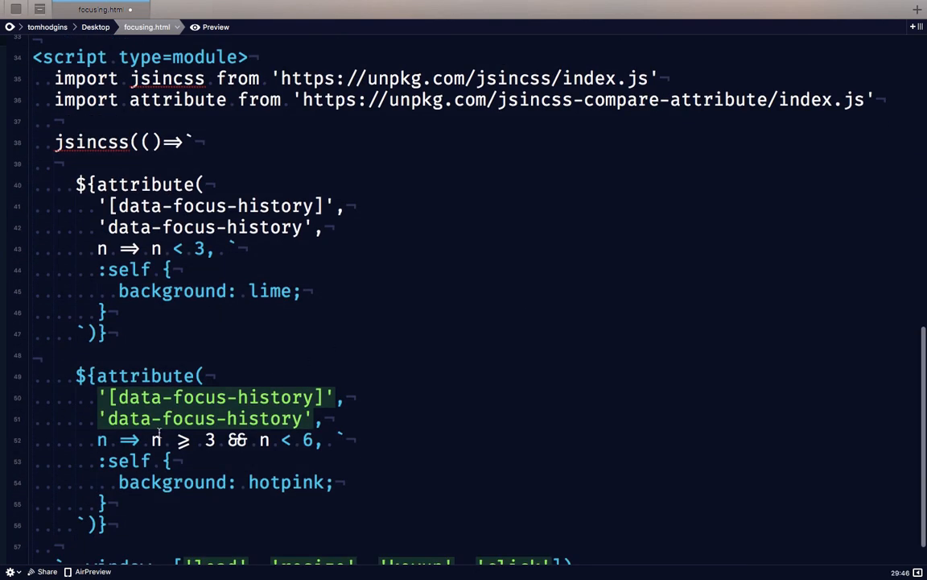
left_click_drag(151, 440, 313, 439)
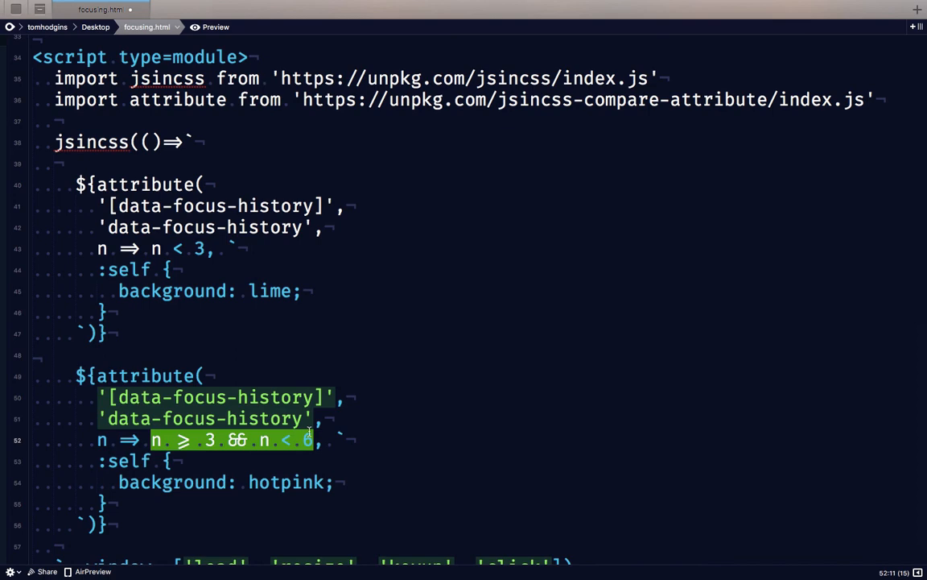
scroll("down", 3)
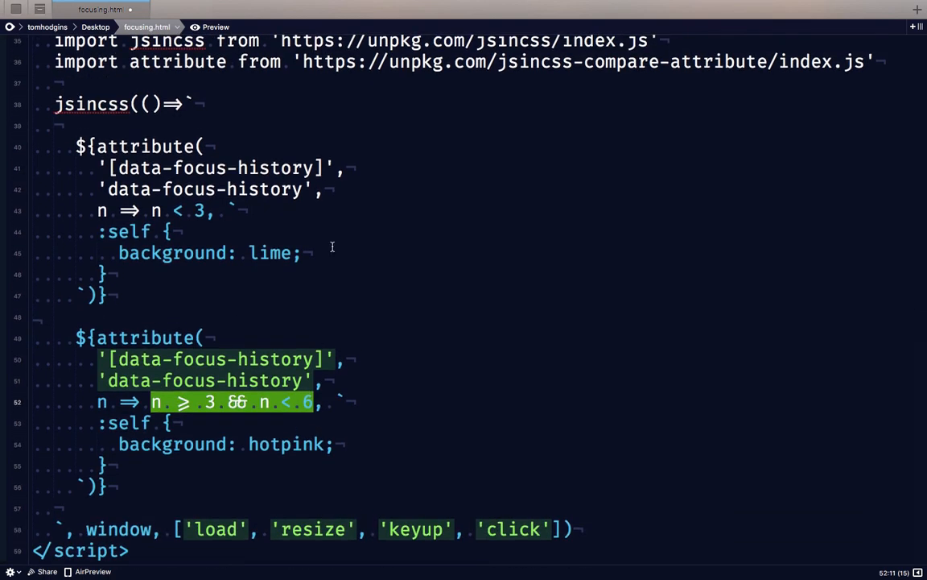